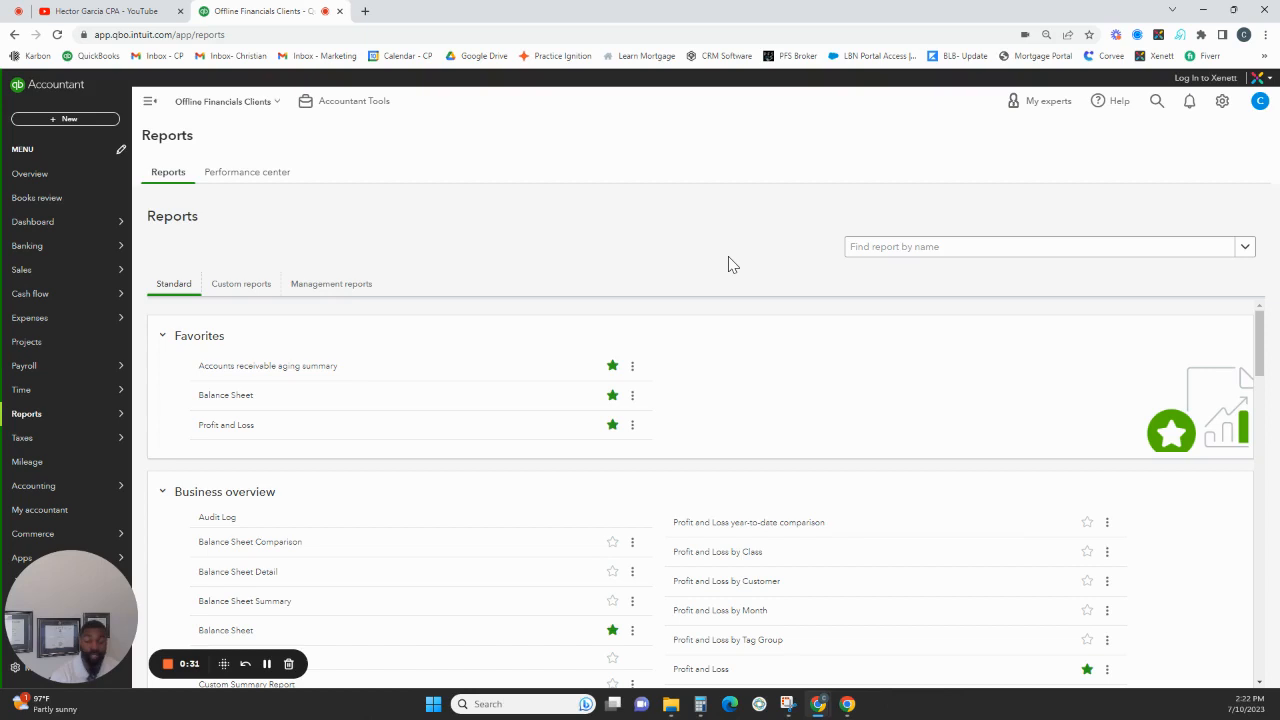
mouse_move(695, 211)
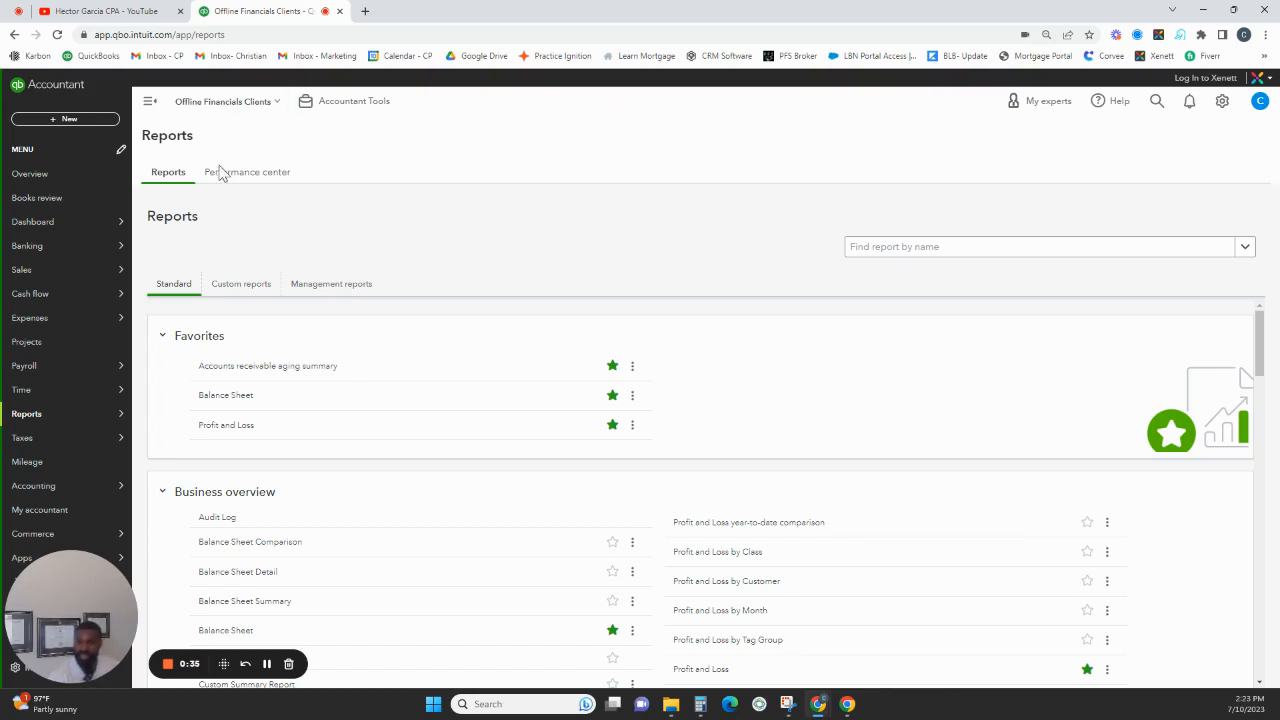
mouse_move(332, 231)
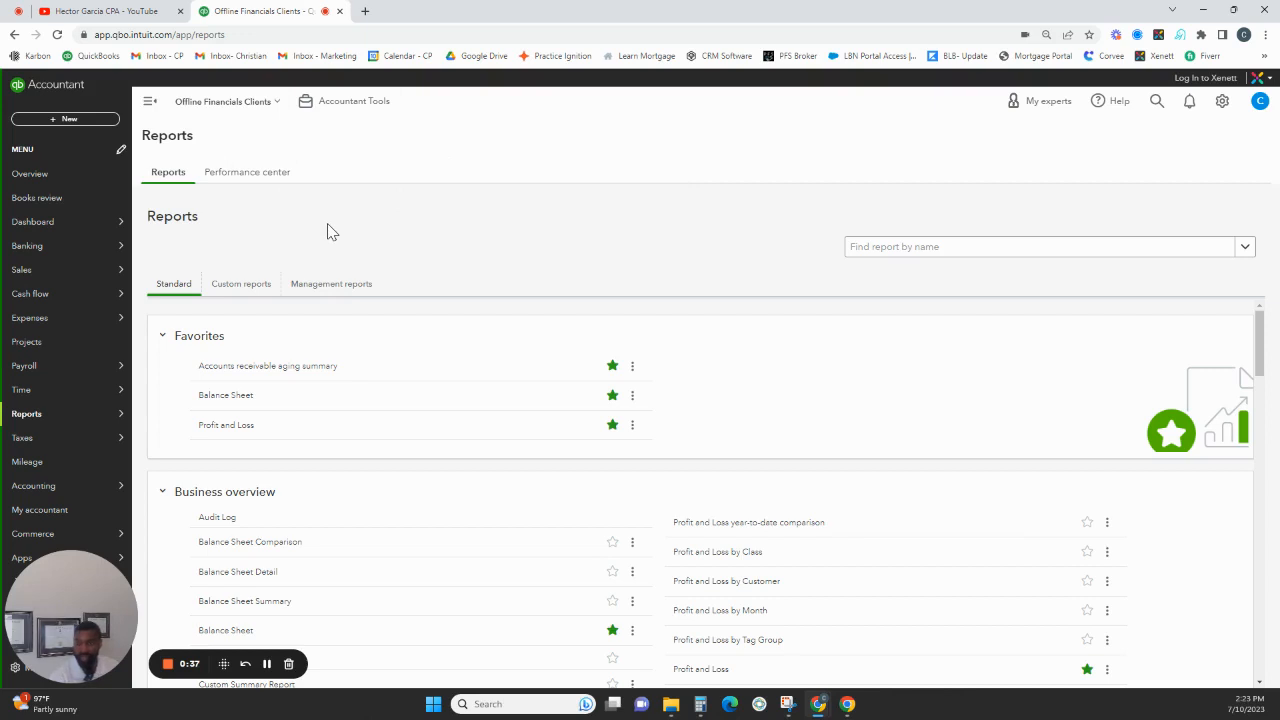
mouse_move(296, 238)
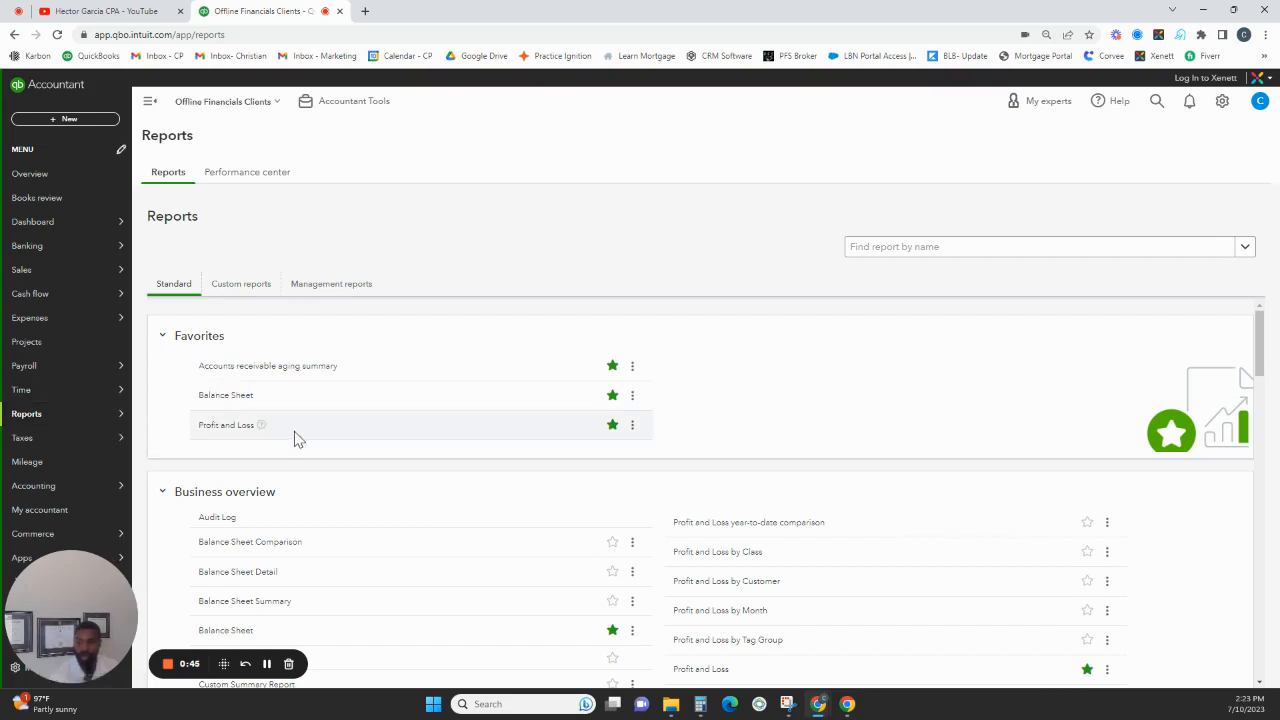
mouse_move(341, 420)
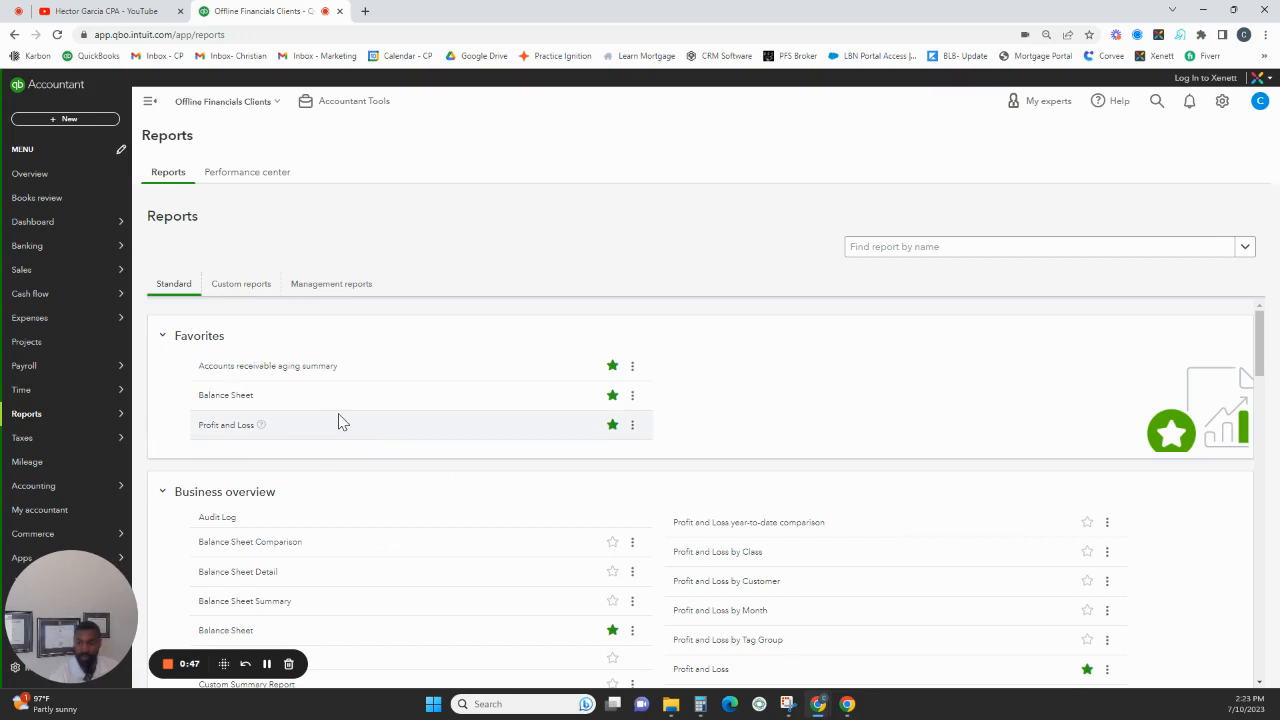
mouse_move(696, 610)
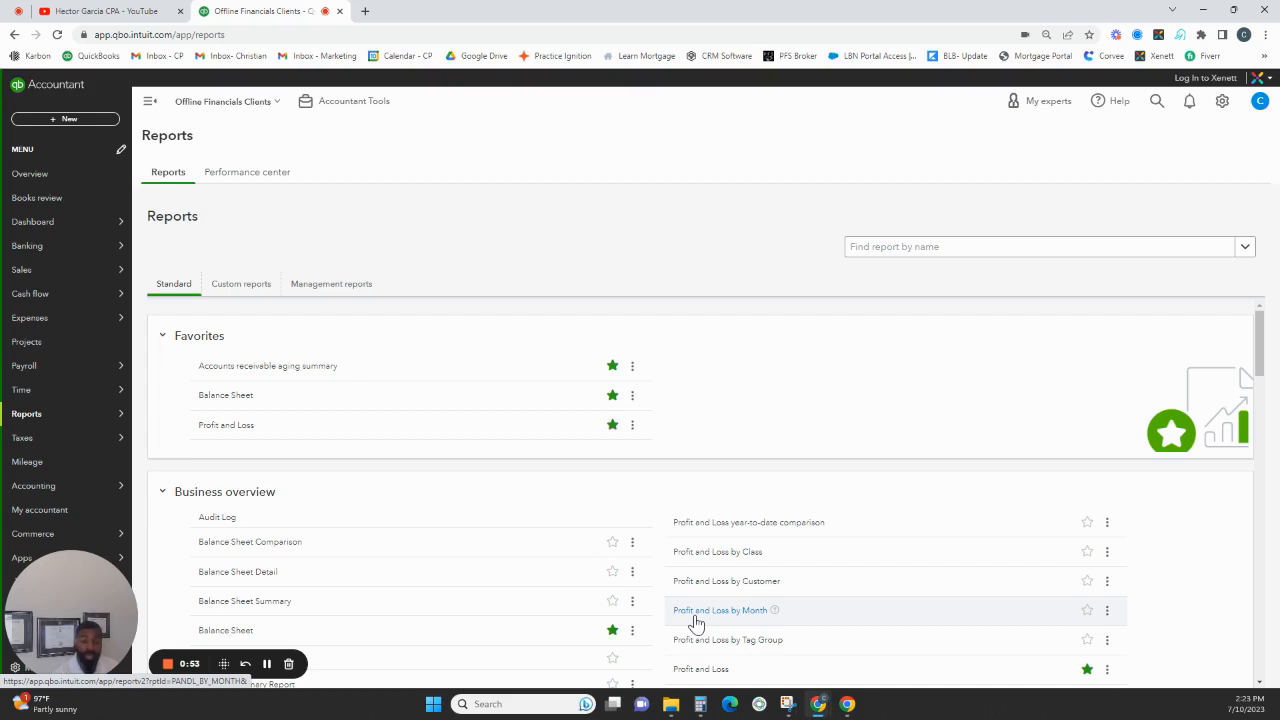
mouse_move(778, 611)
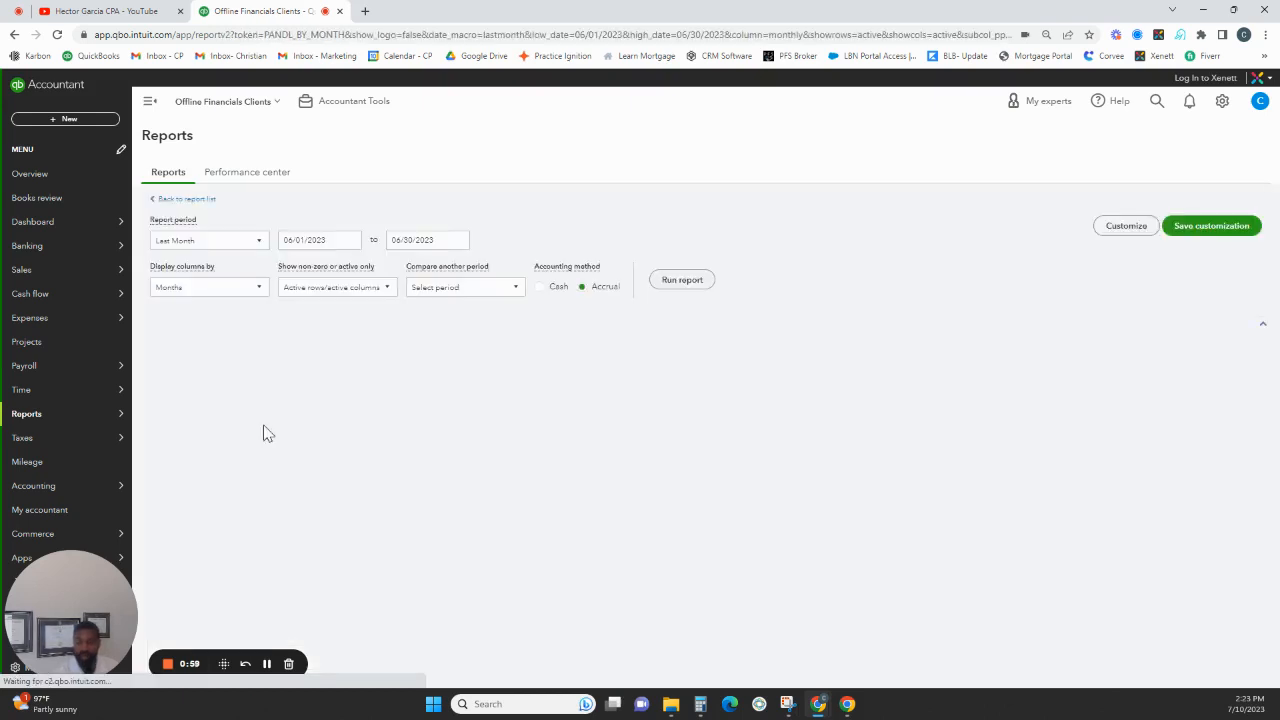
Enter 01/01/2021 to 12/31/2021 as the Profit and Loss by Month report period.
left_click(682, 279)
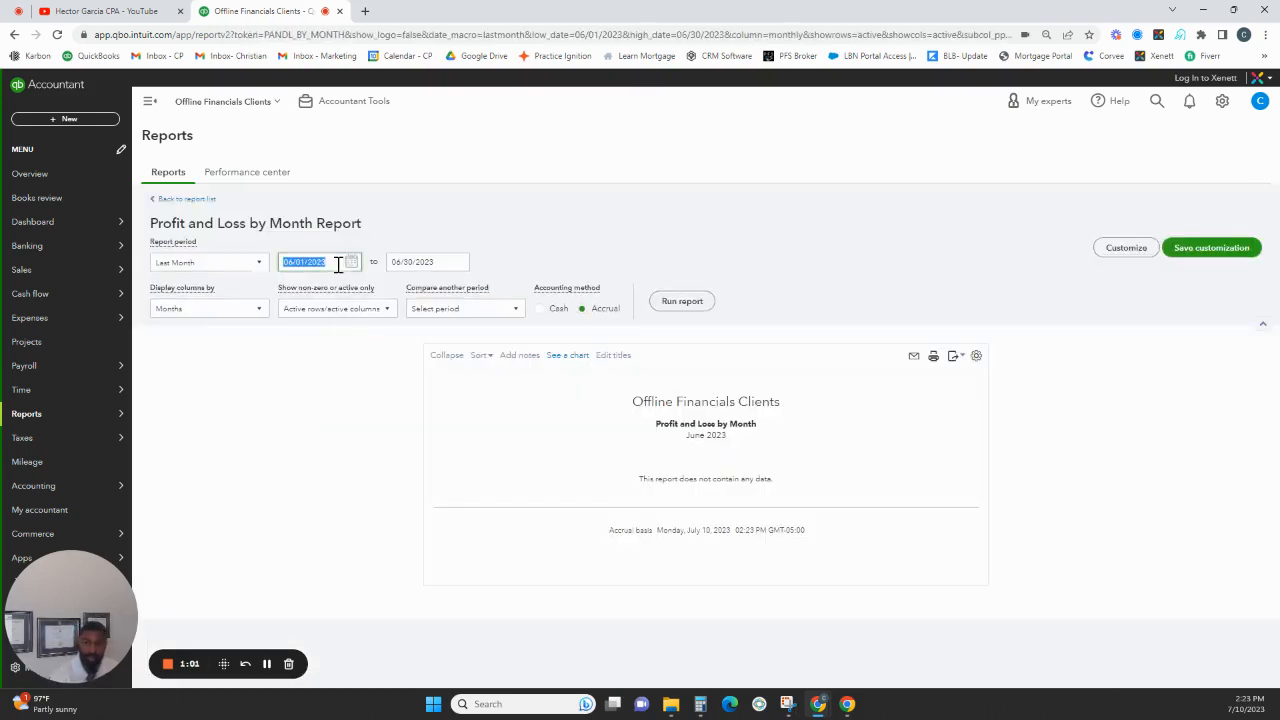
type("0")
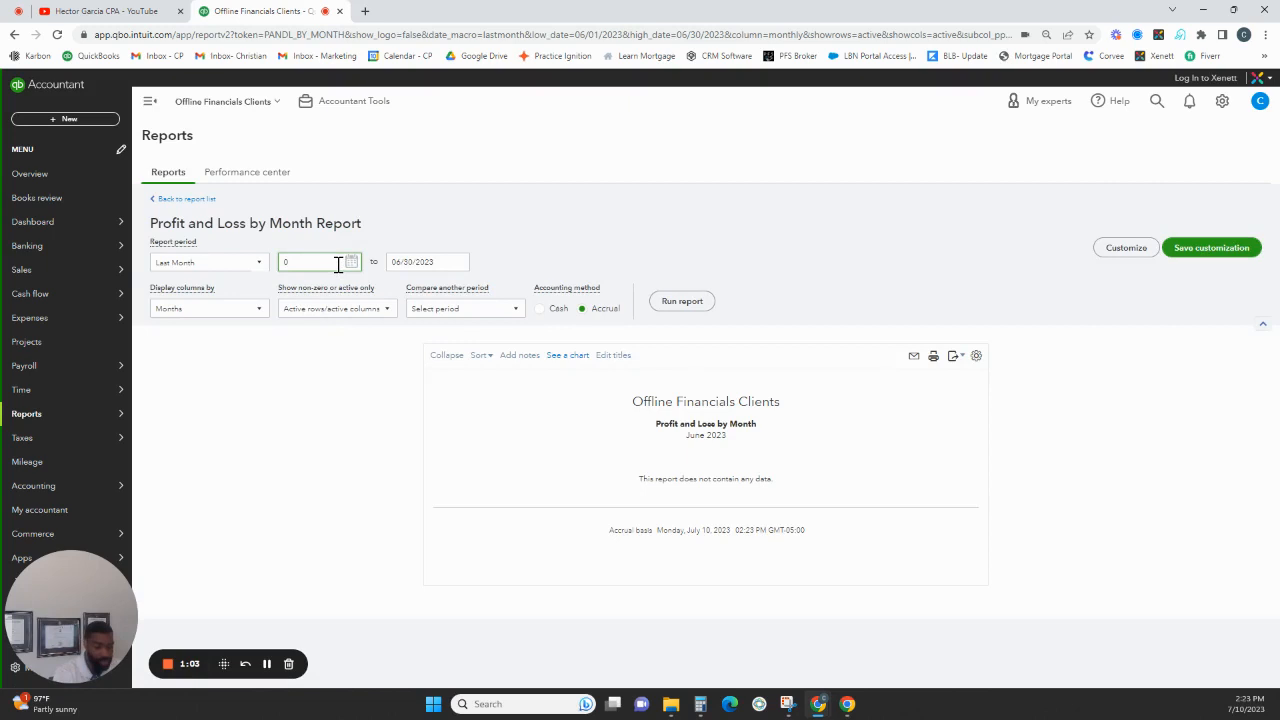
type("01/01/2021")
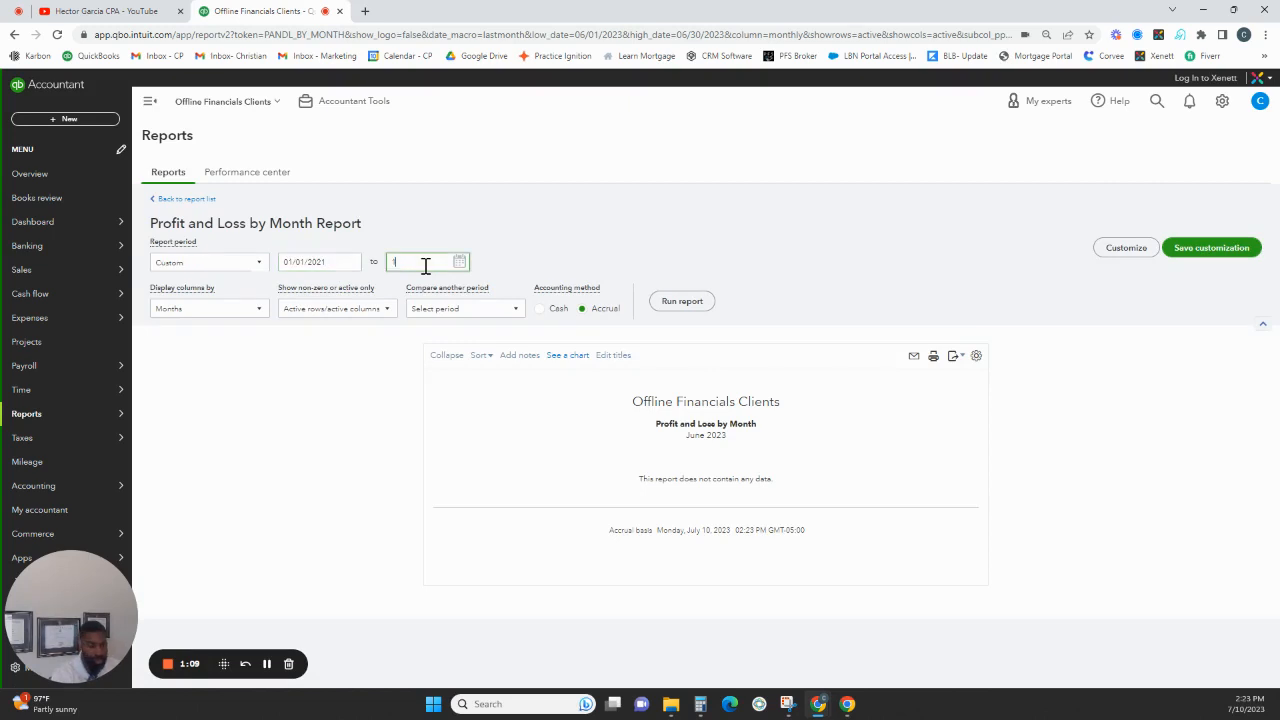
type("2/31/2021")
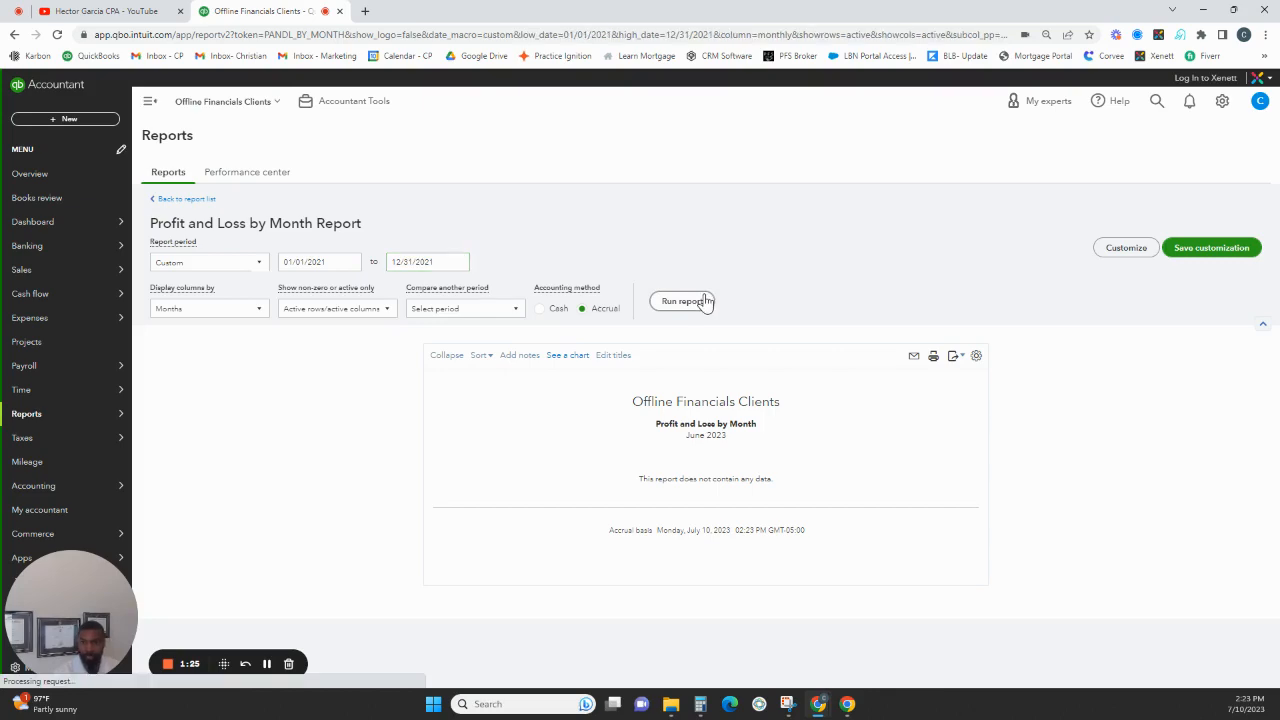
Rerun the report and scroll through the January–December 2021 monthly results.
left_click(685, 301)
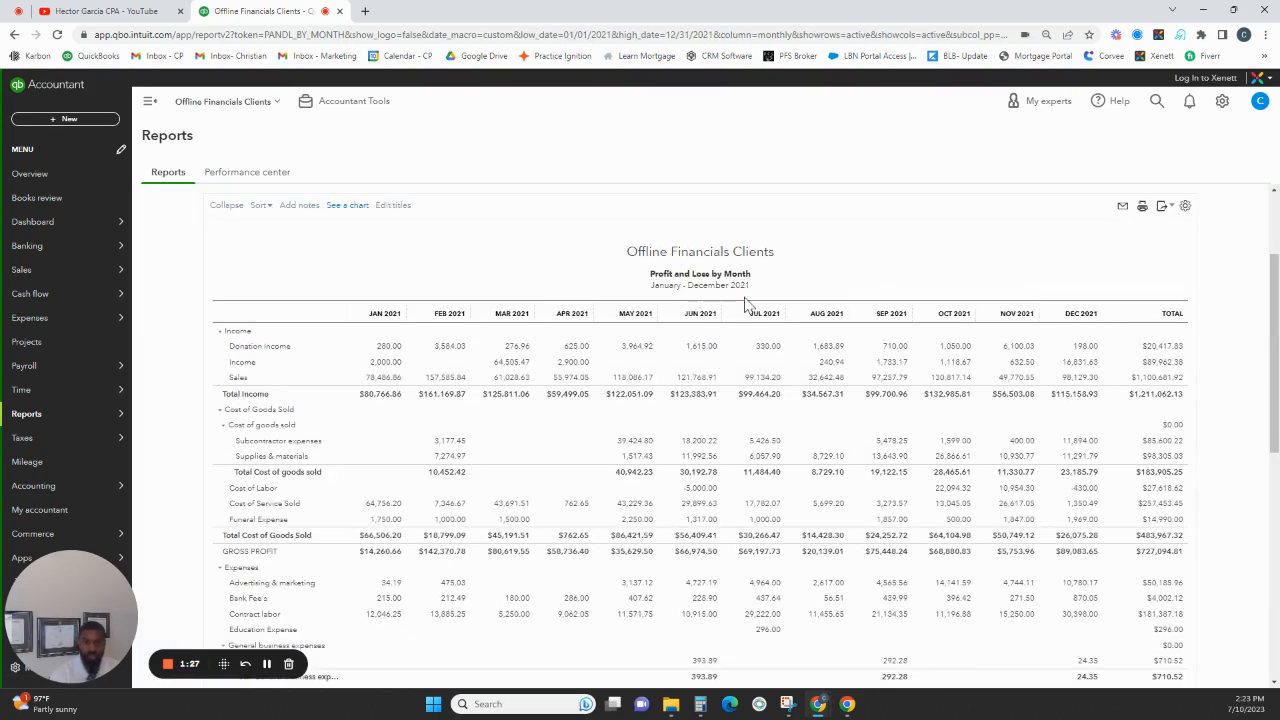
scroll("down", 3)
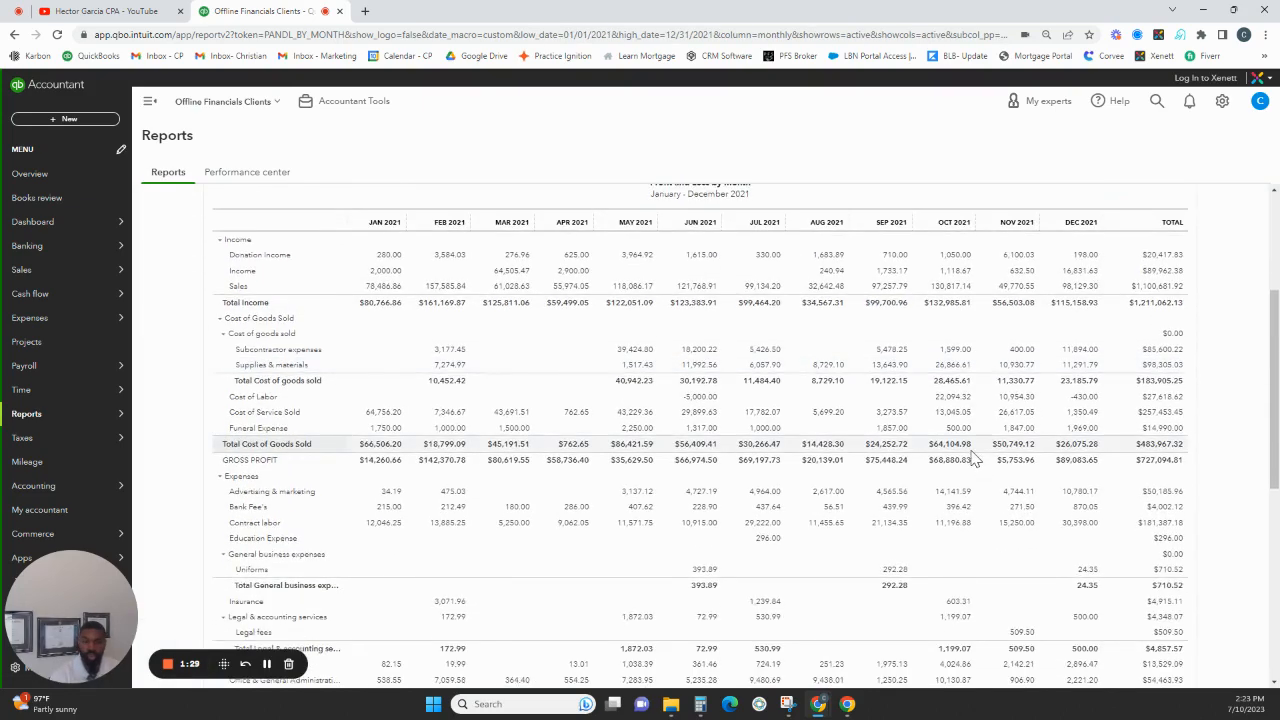
mouse_move(915, 540)
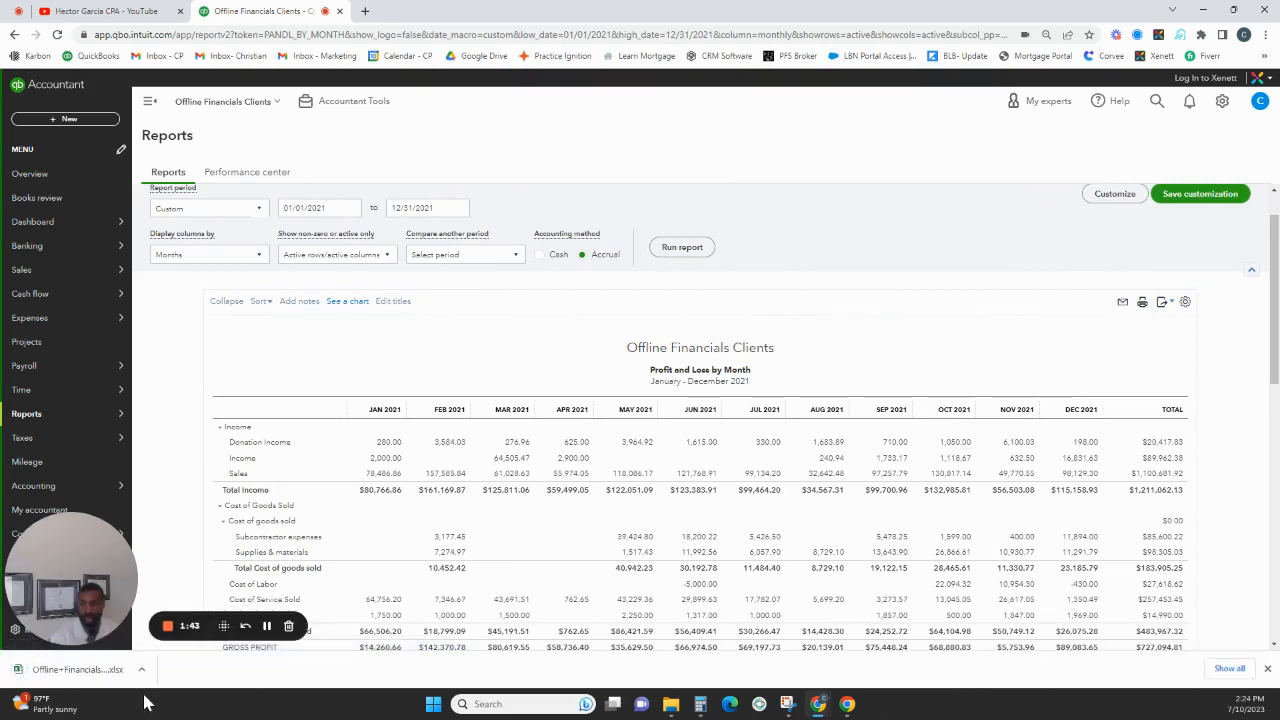
Open the downloaded Profit and Loss by Month .xlsx file in Excel.
left_click(100, 669)
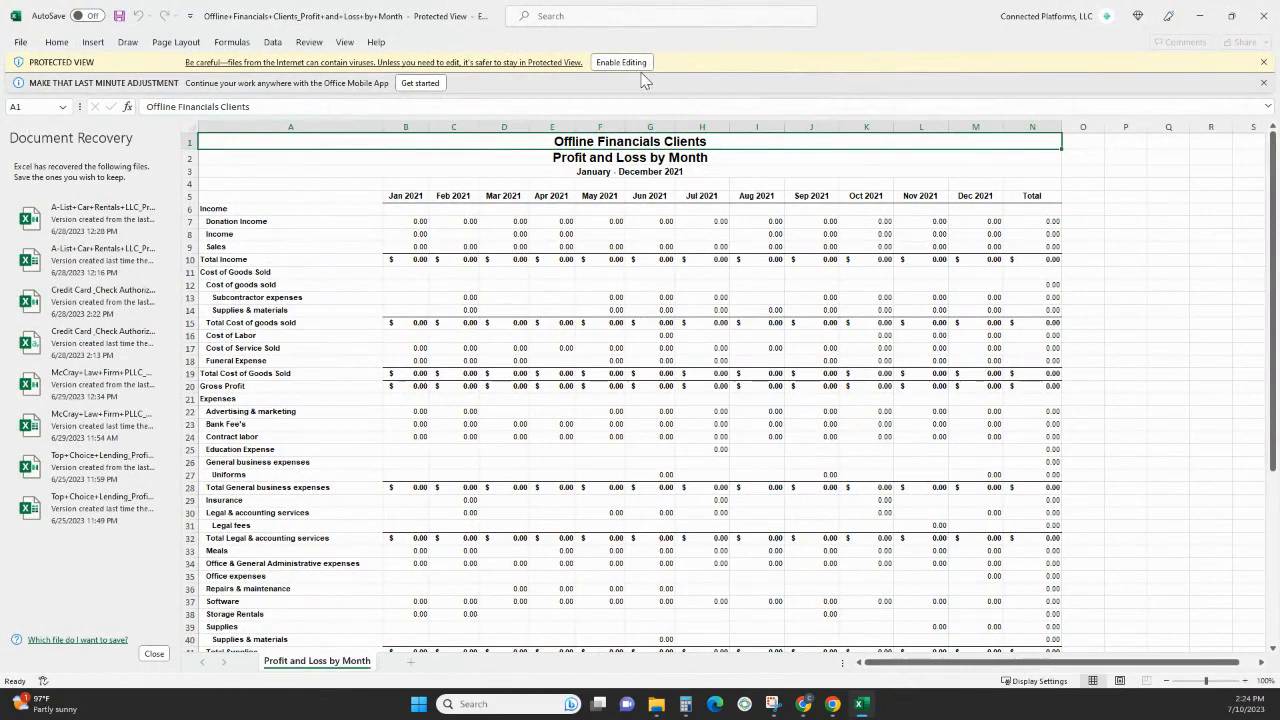
Enable editing, keep existing data, and select the August–December columns I:N for deletion.
left_click(620, 62)
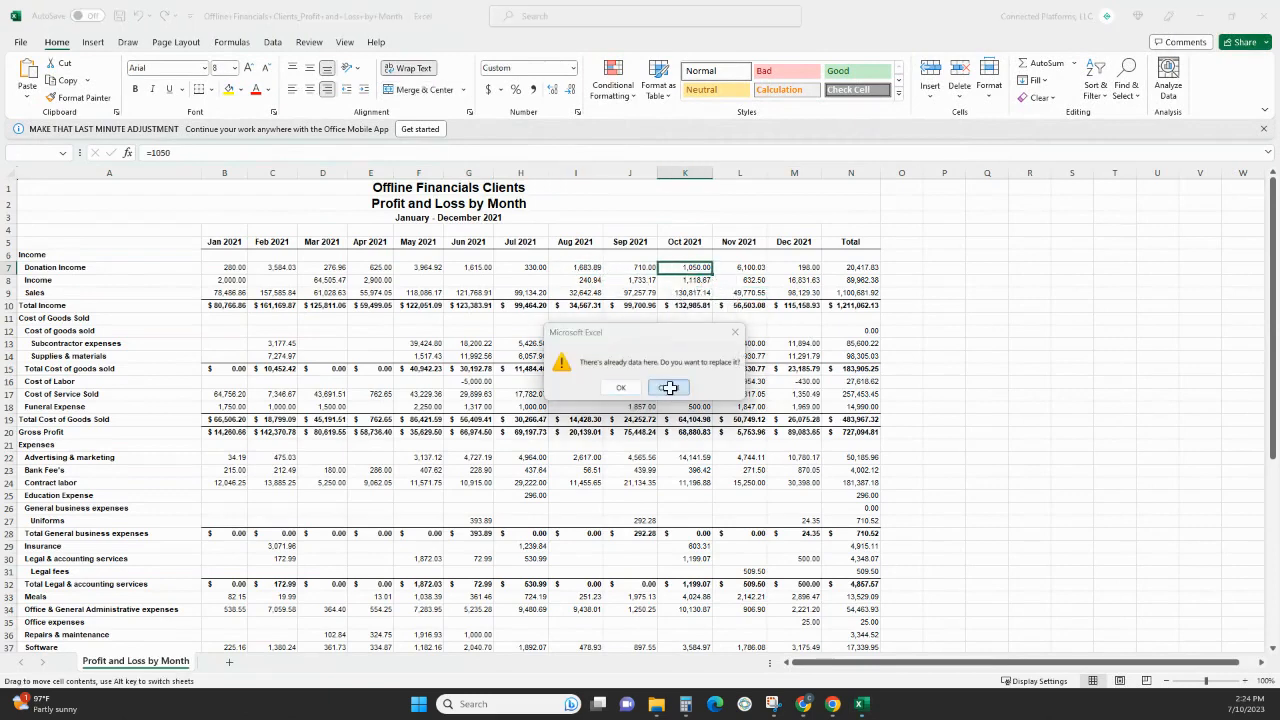
left_click(621, 387)
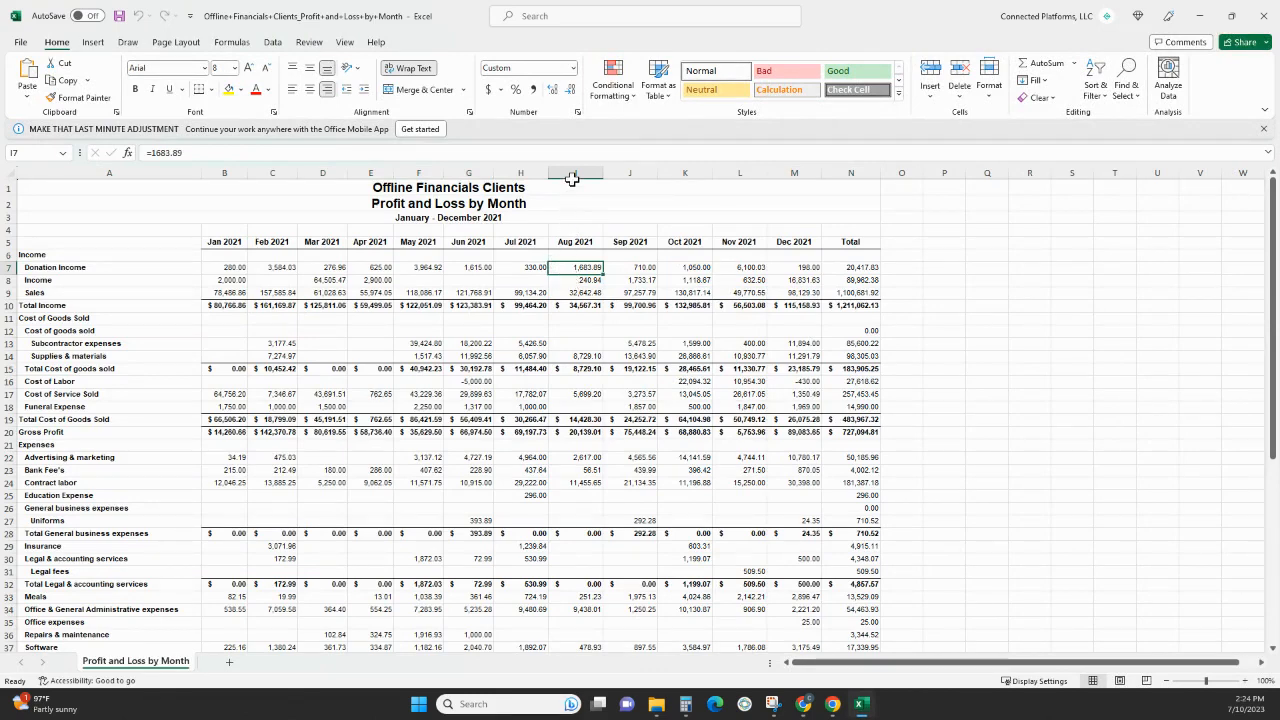
left_click(575, 172)
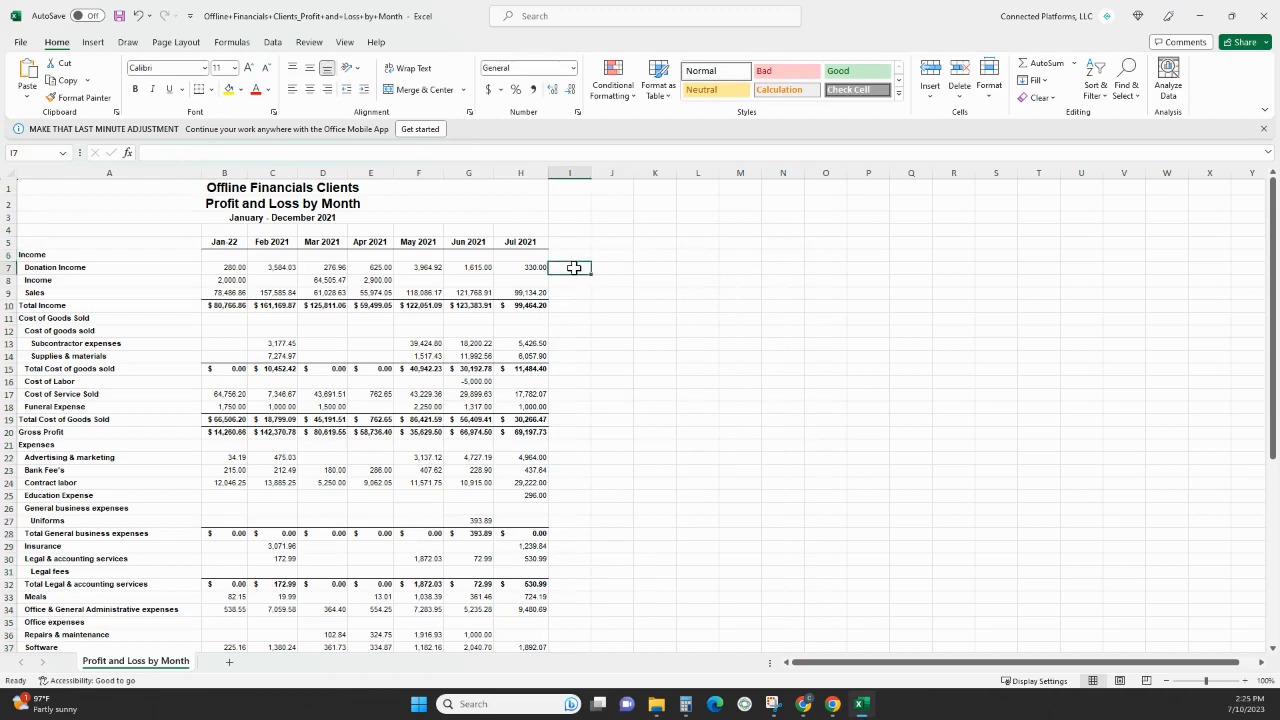
Enter =AVERAGE(B10:H10) in I10, giving $110,306.58 average Total Income.
type("=")
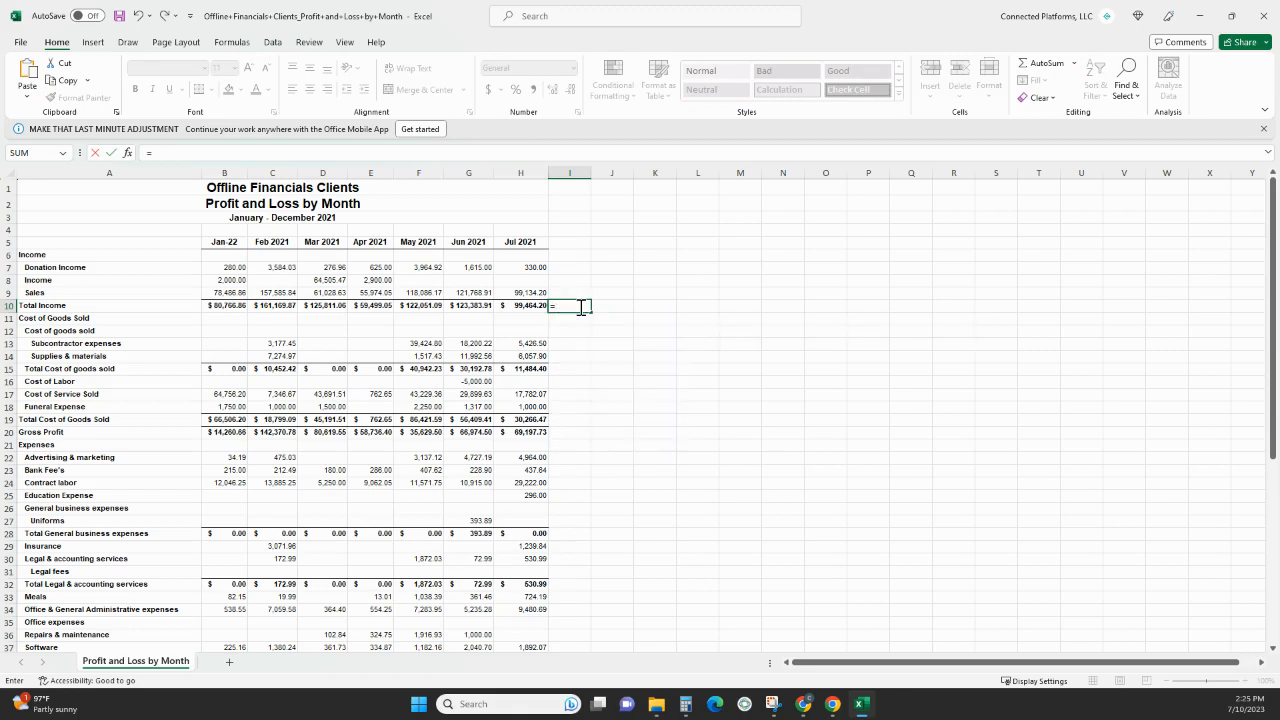
type("=AVER")
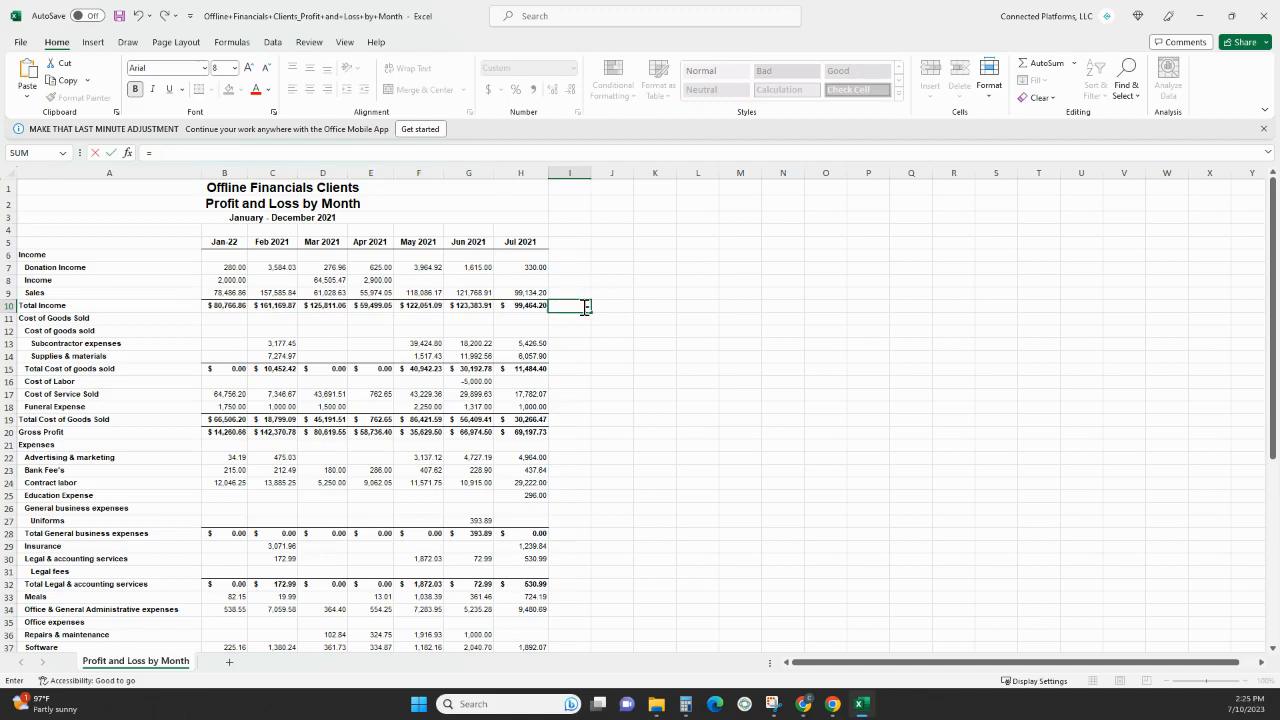
type("=AVERAGE(")
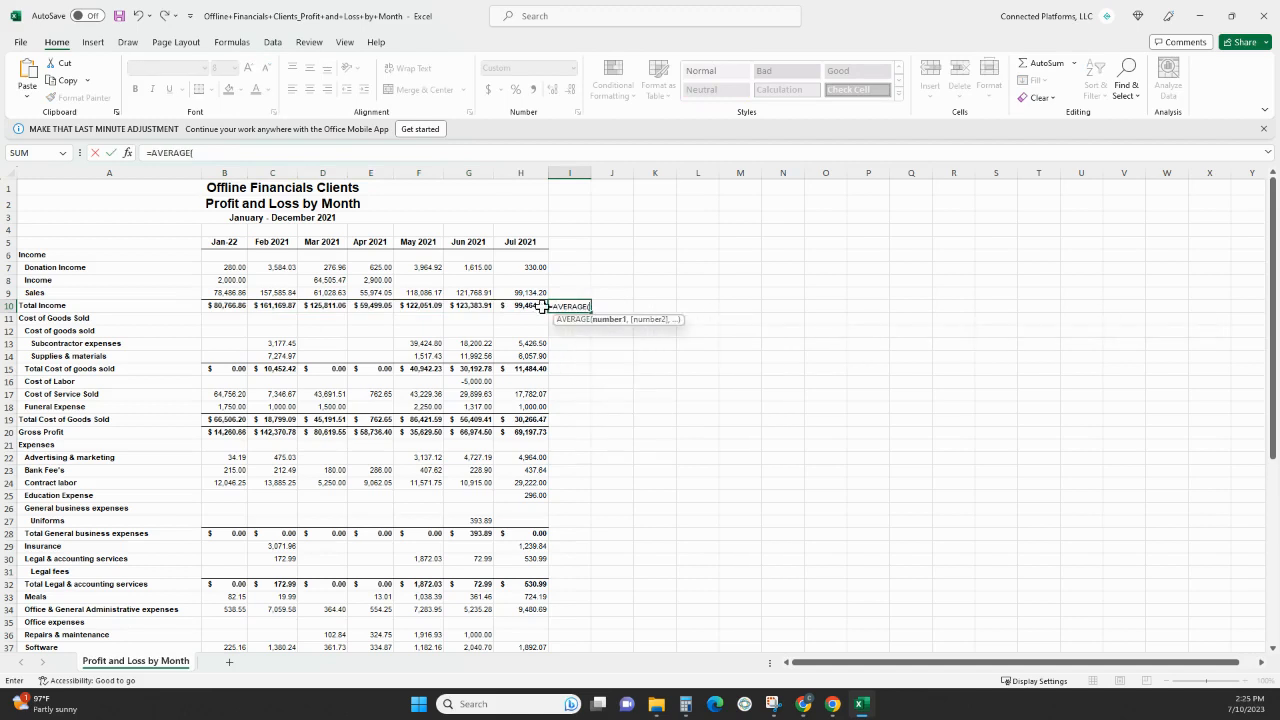
left_click_drag(322, 305, 520, 305)
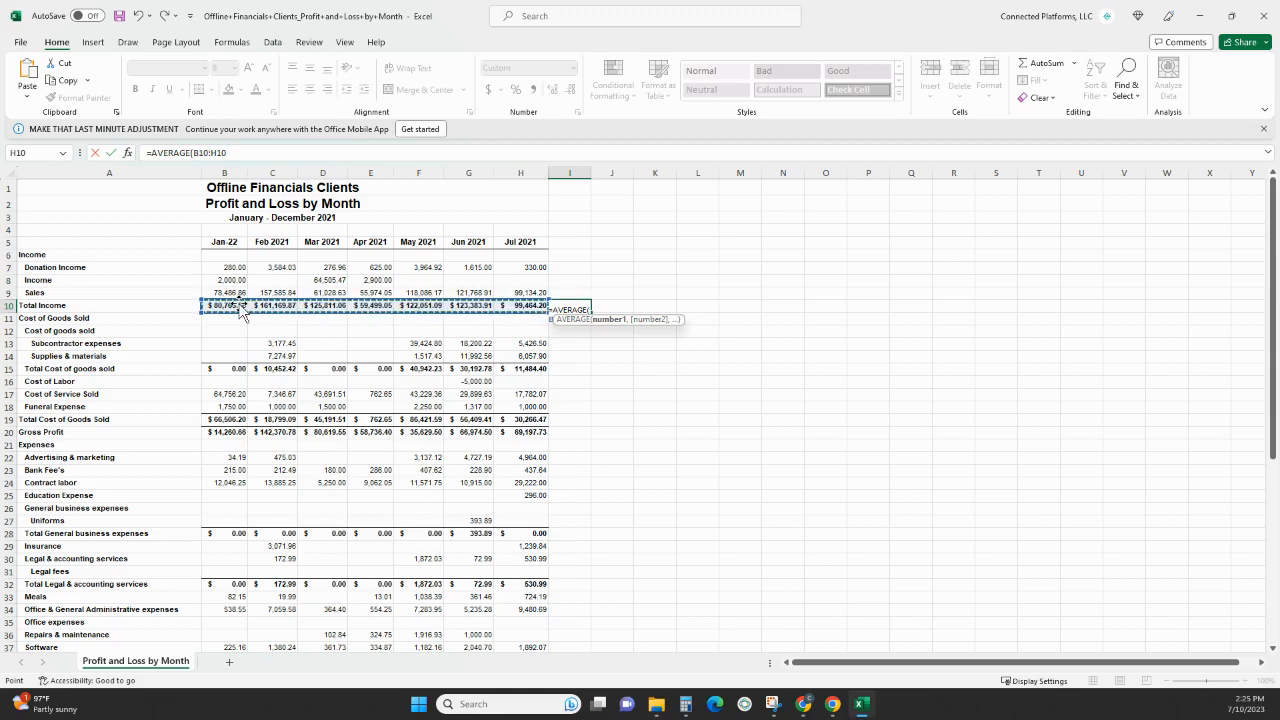
key("Enter")
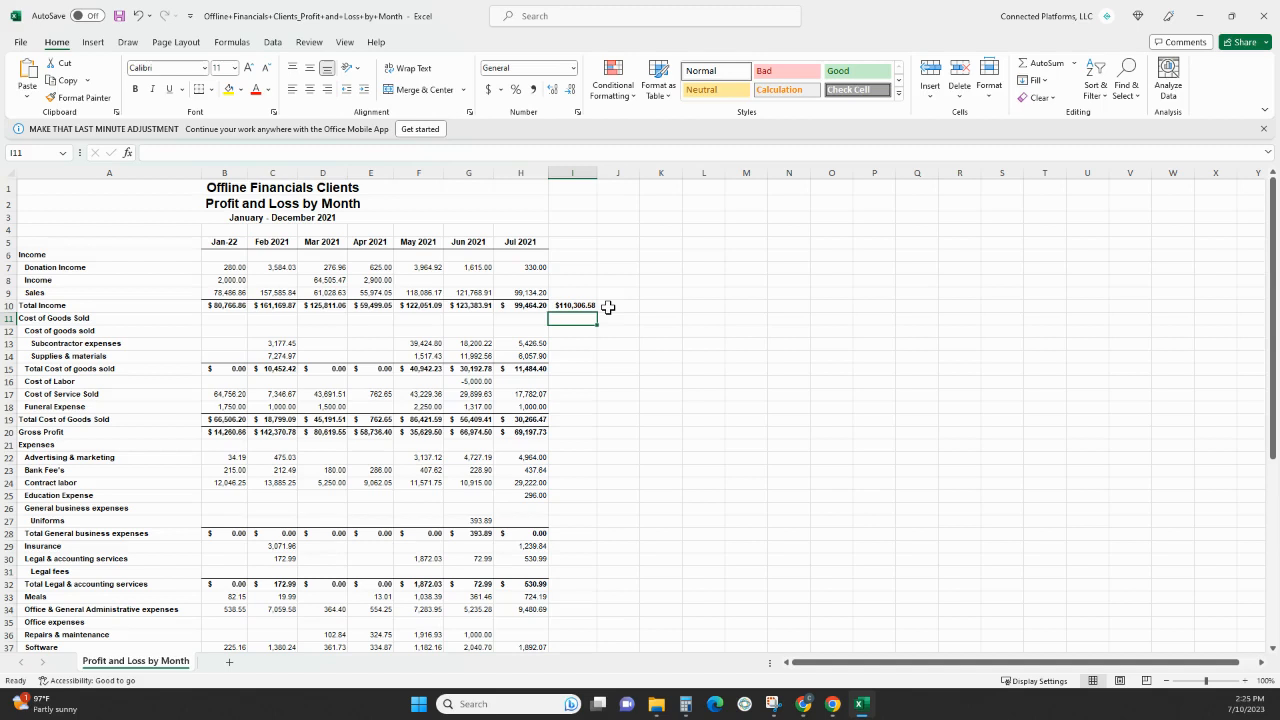
left_click(573, 305)
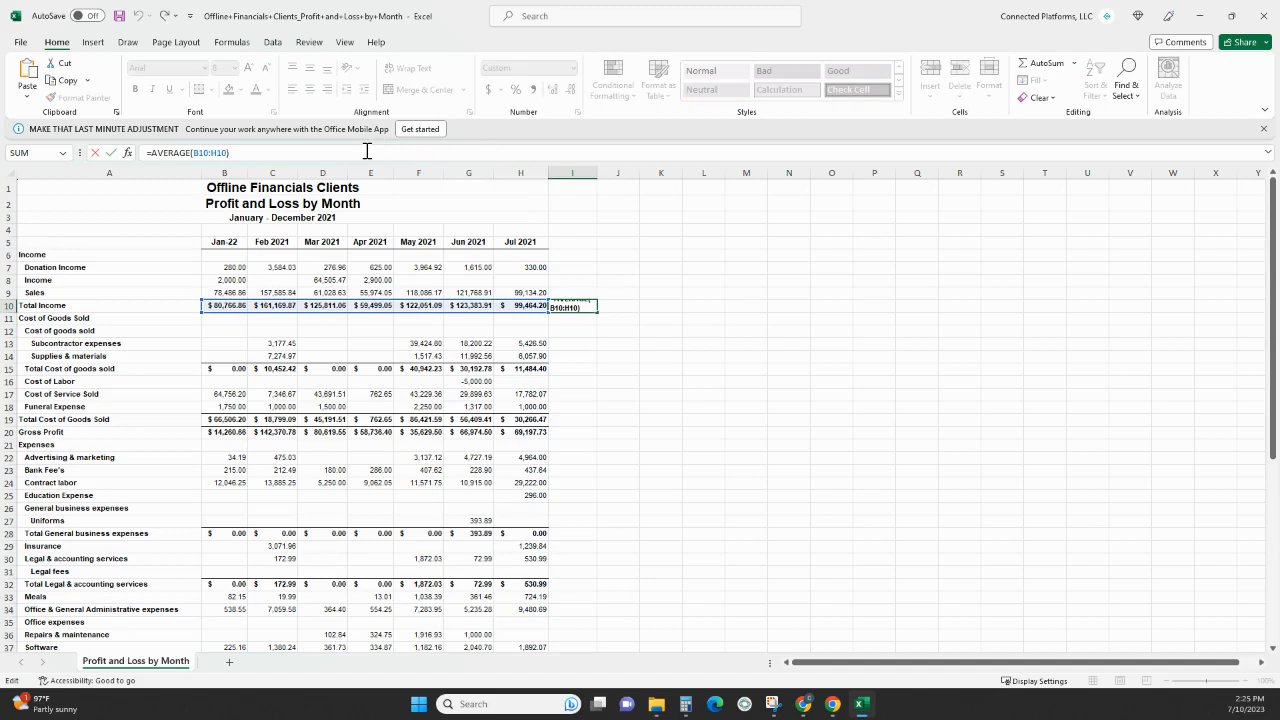
Multiply the I10 average by 12 for a $1,323,678.93 annual revenue projection.
type("*1")
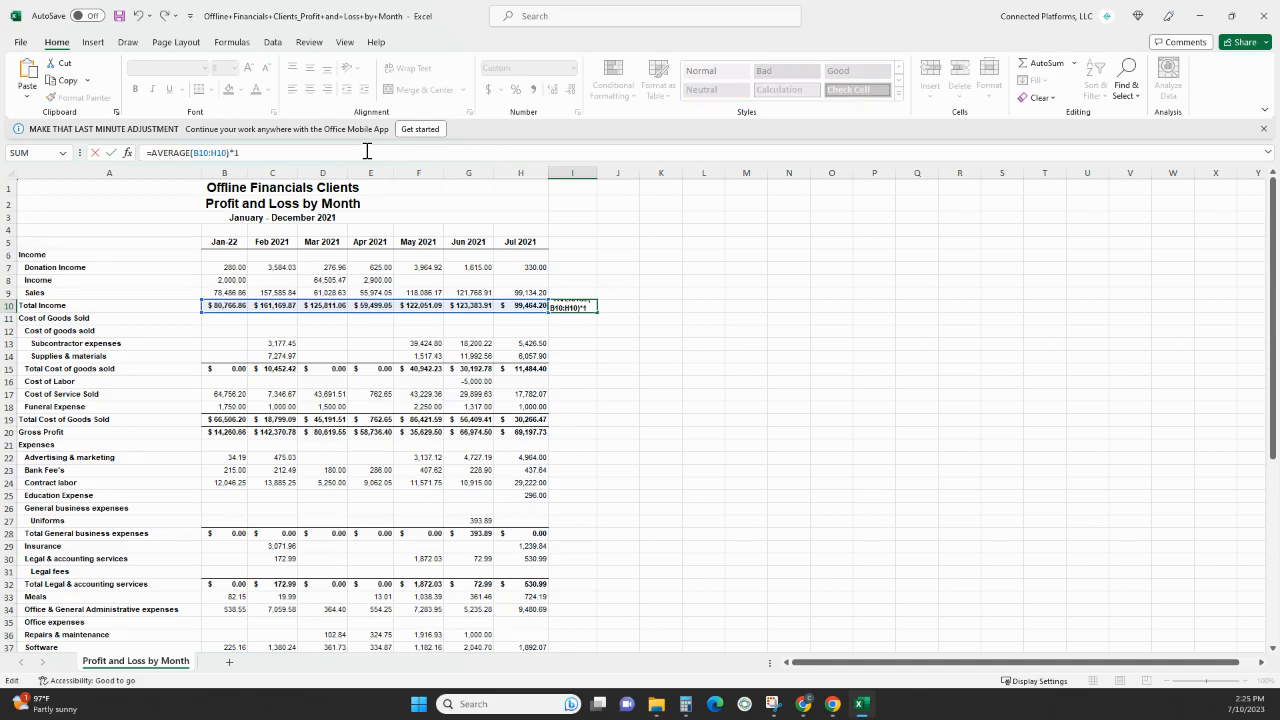
key("enter")
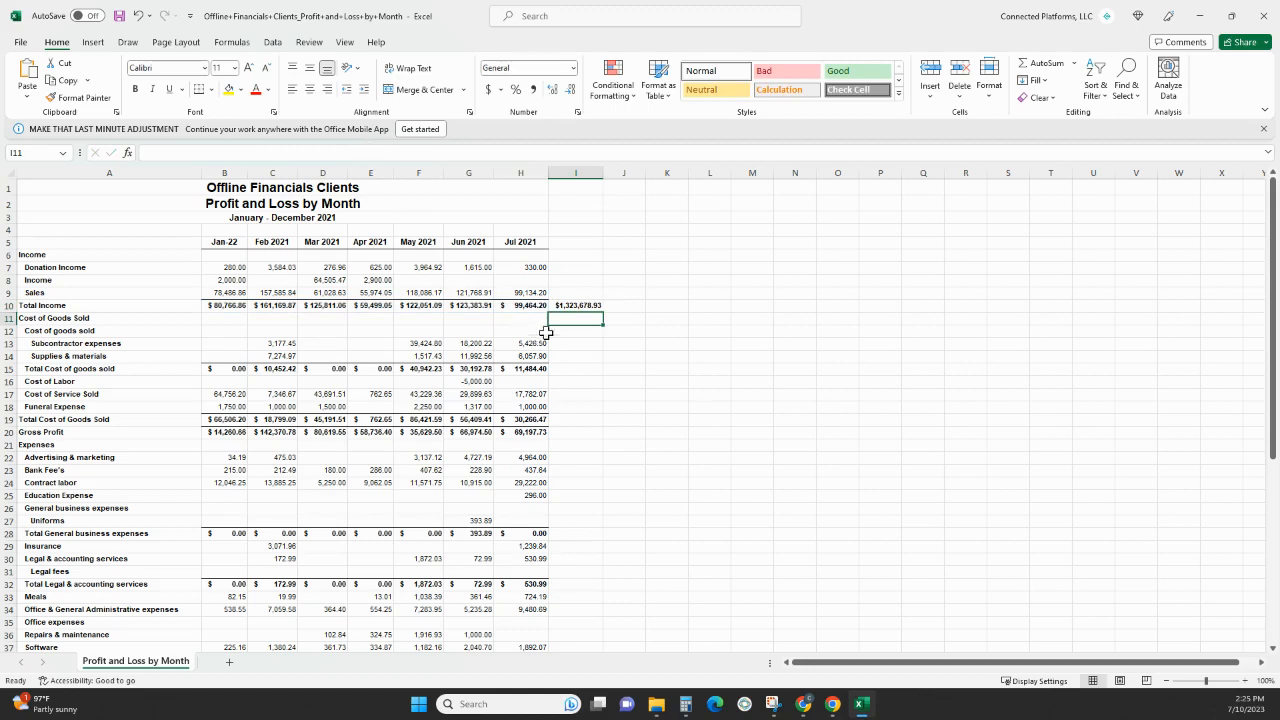
mouse_move(728, 328)
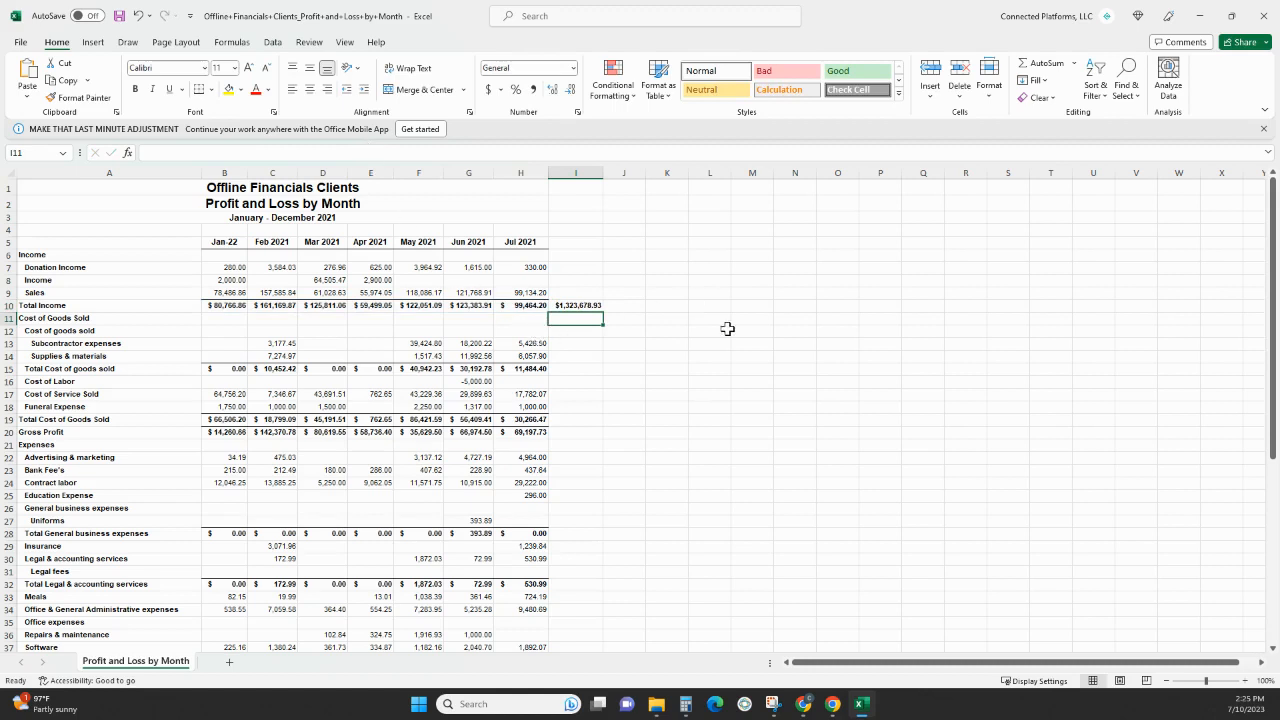
left_click(575, 305)
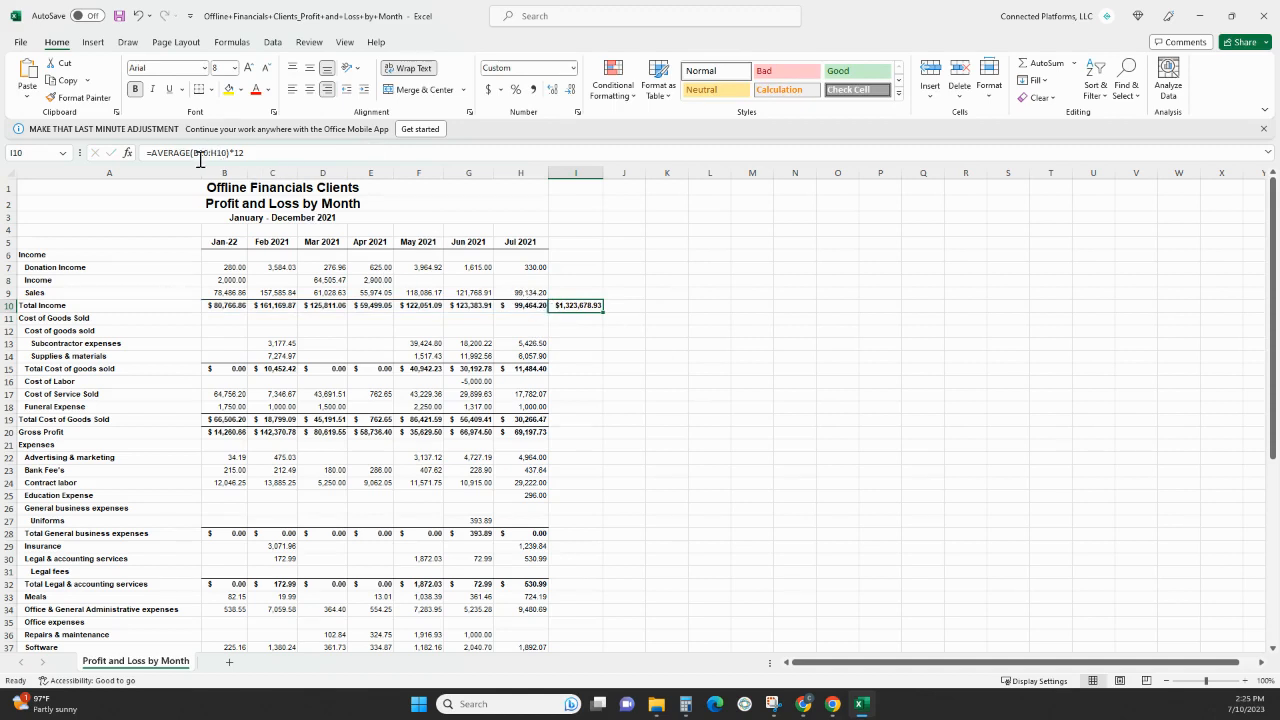
double_click(575, 305)
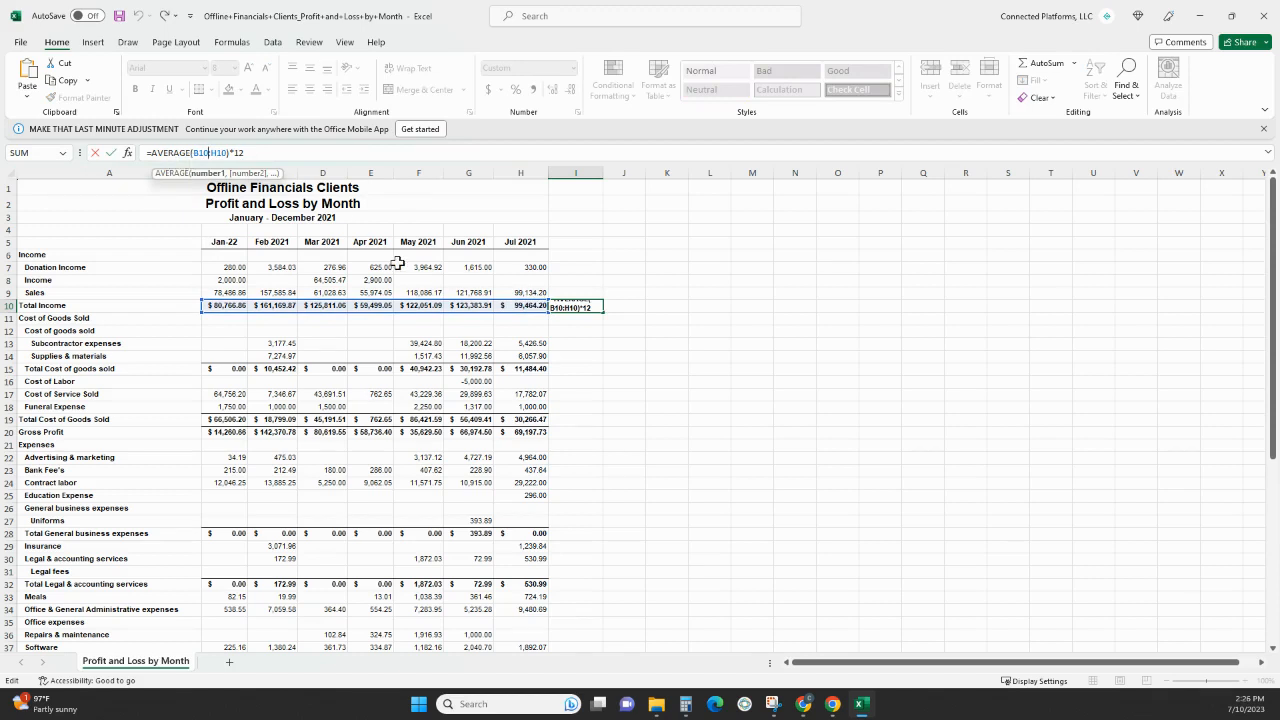
Re-enter the =AVERAGE(B10:H10) formula and select I5 for a heading.
type("=AVERAGE(")
key("Enter")
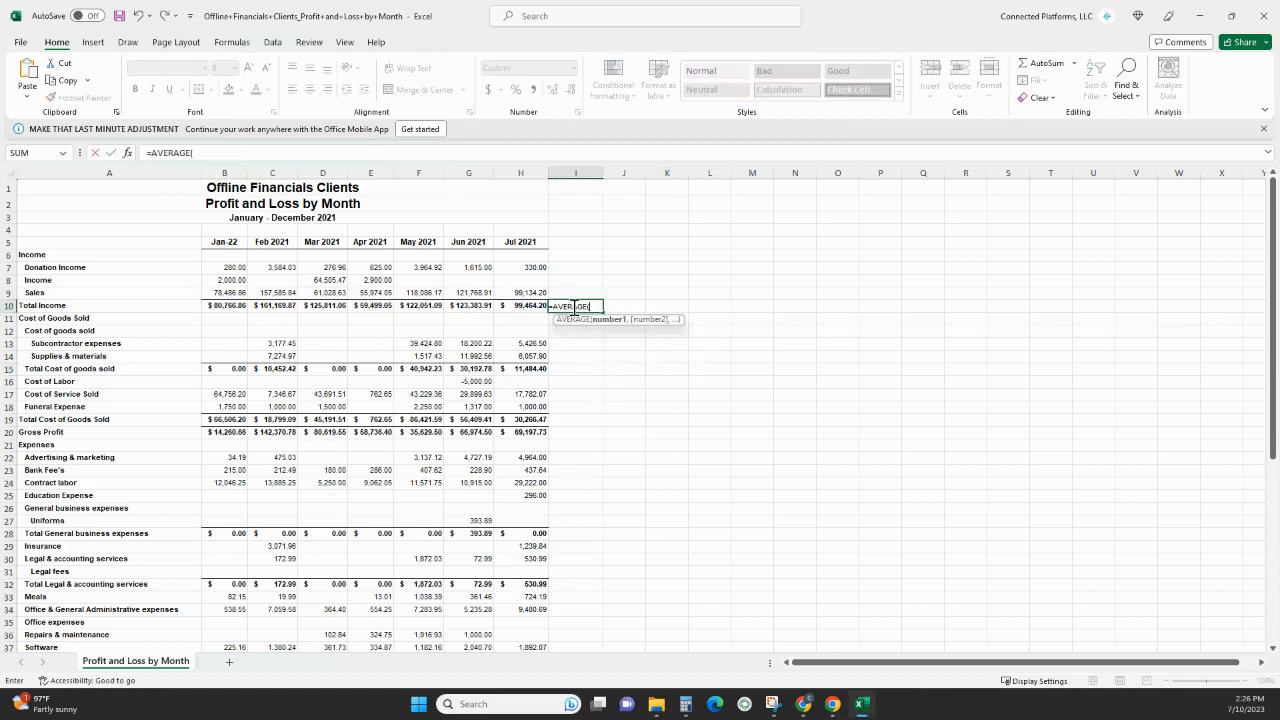
left_click(519, 306)
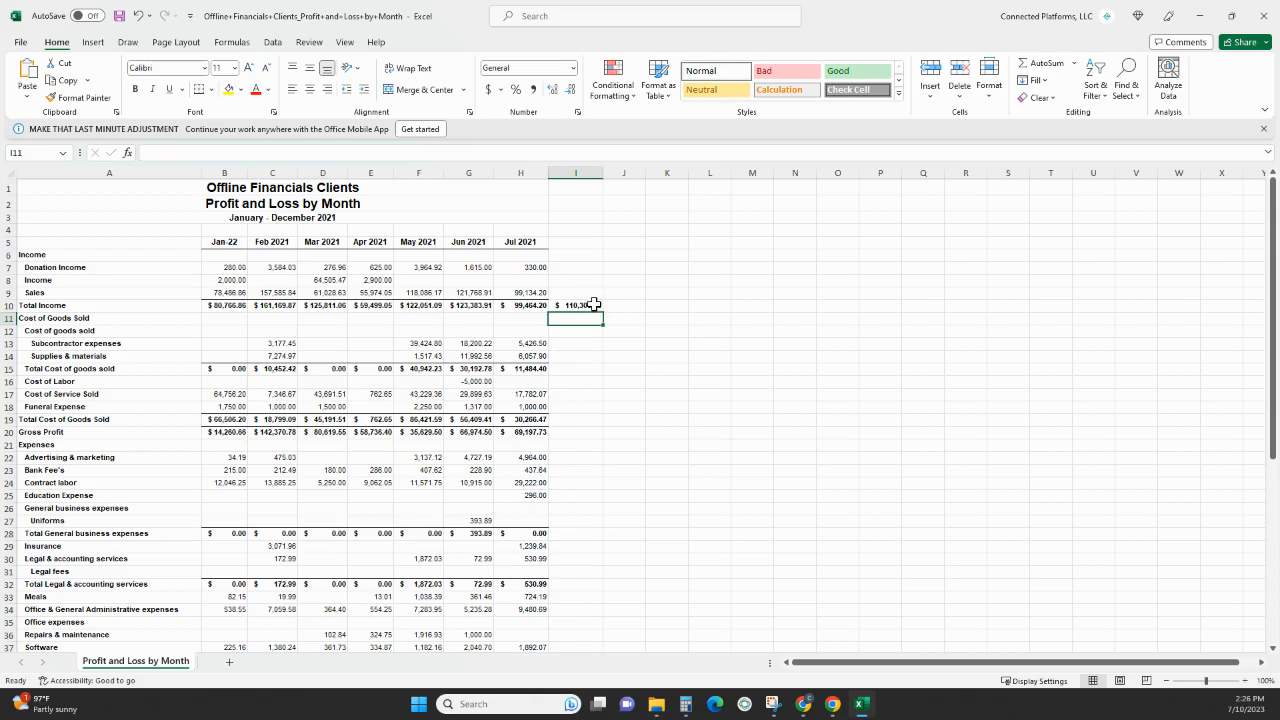
type("=AVERAGE(B10:H10)")
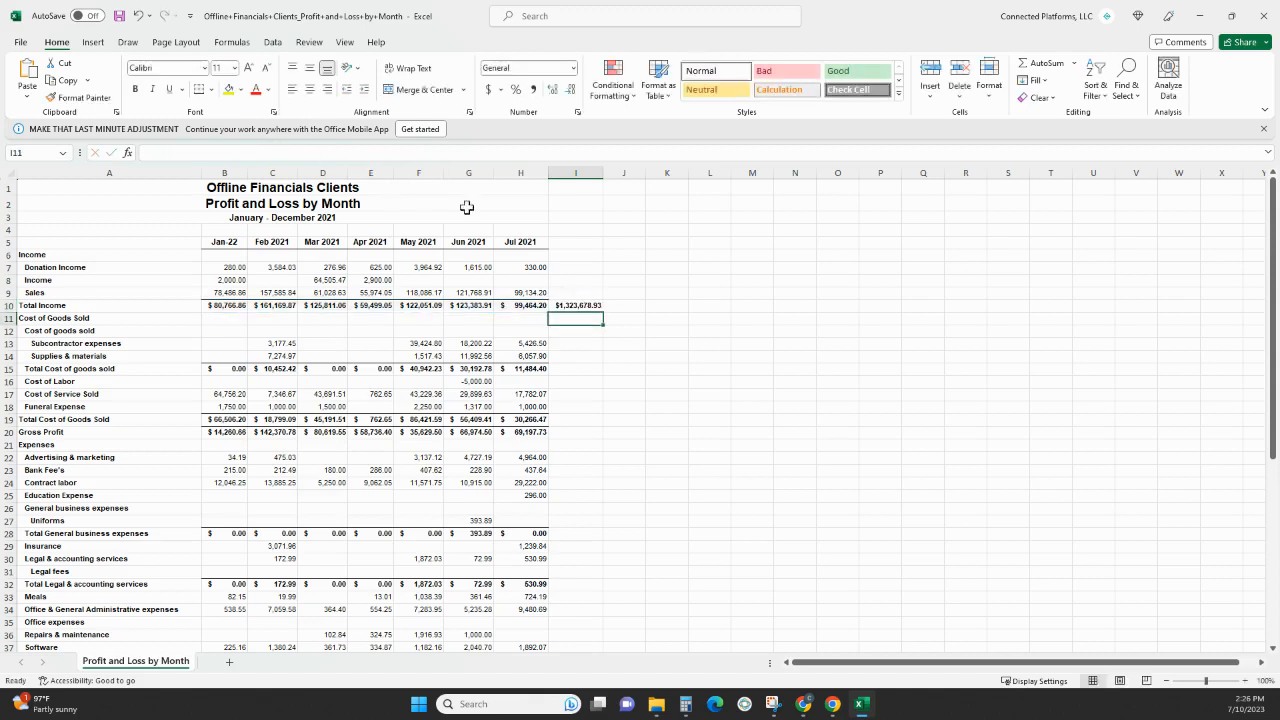
left_click(575, 243)
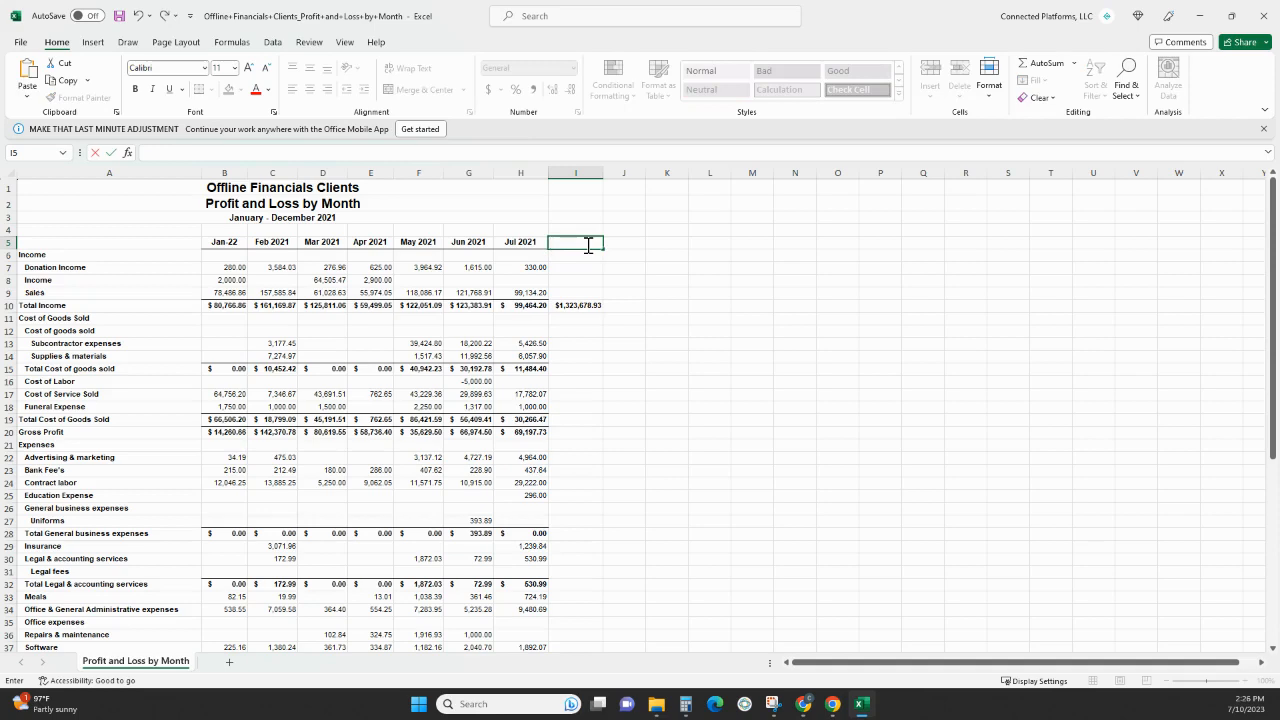
Head the projection column 'Annual Rev' in I5.
type("Annual Rev")
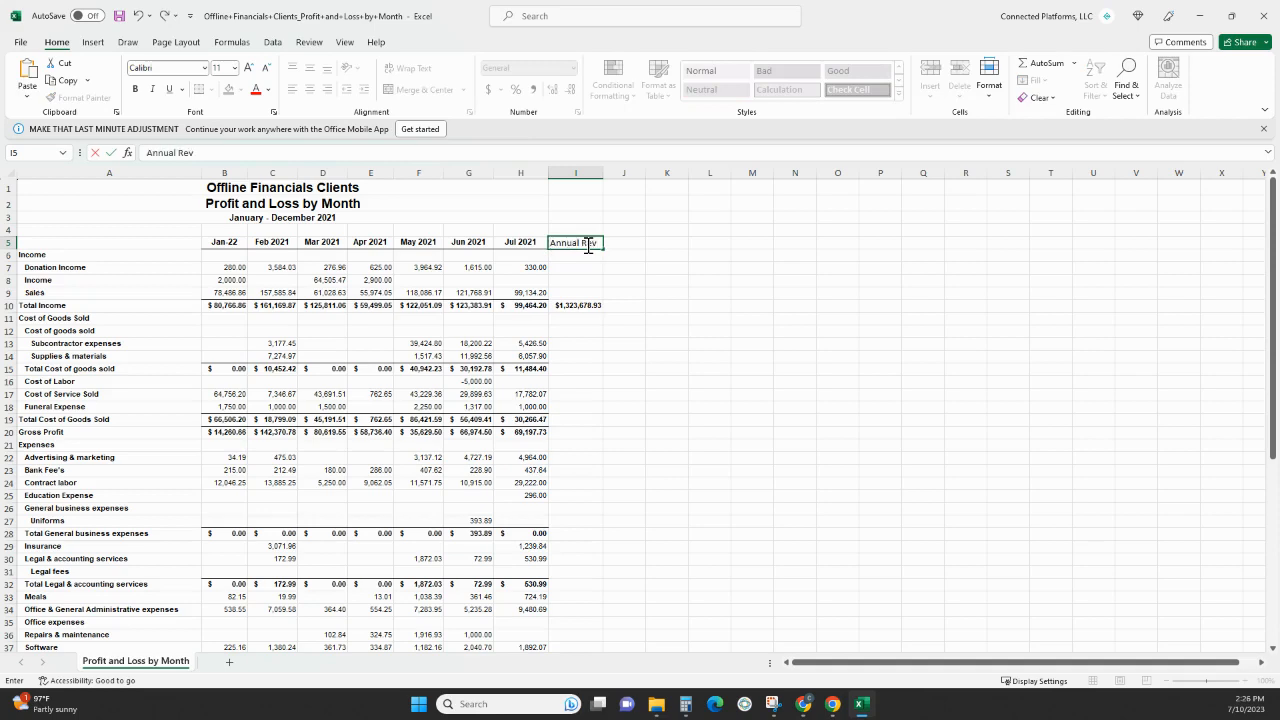
left_click(623, 305)
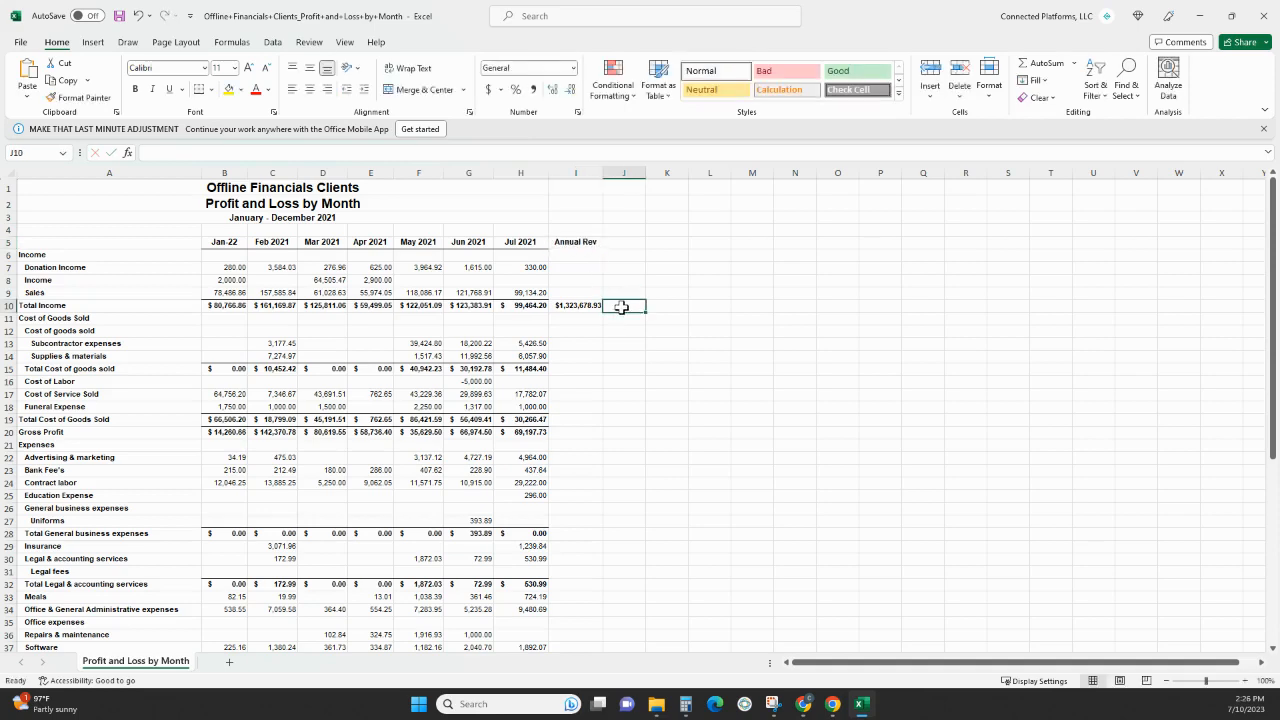
scroll("down", 3)
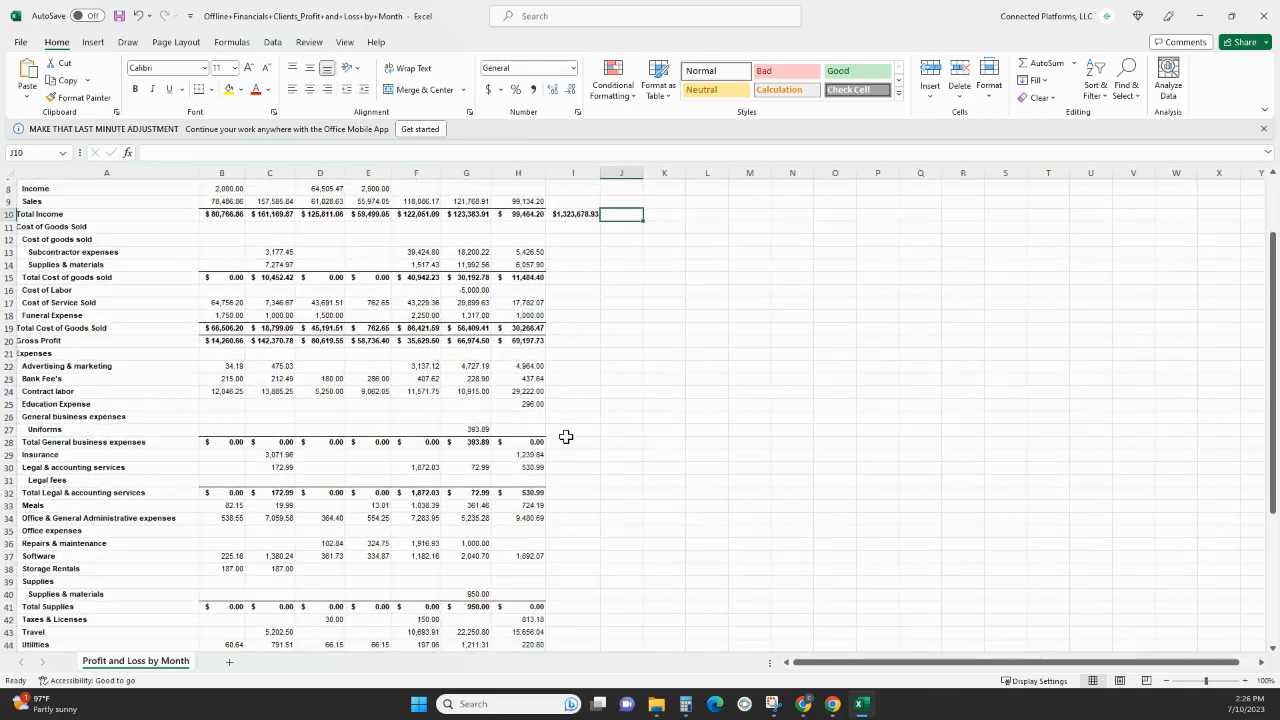
scroll("down", 3)
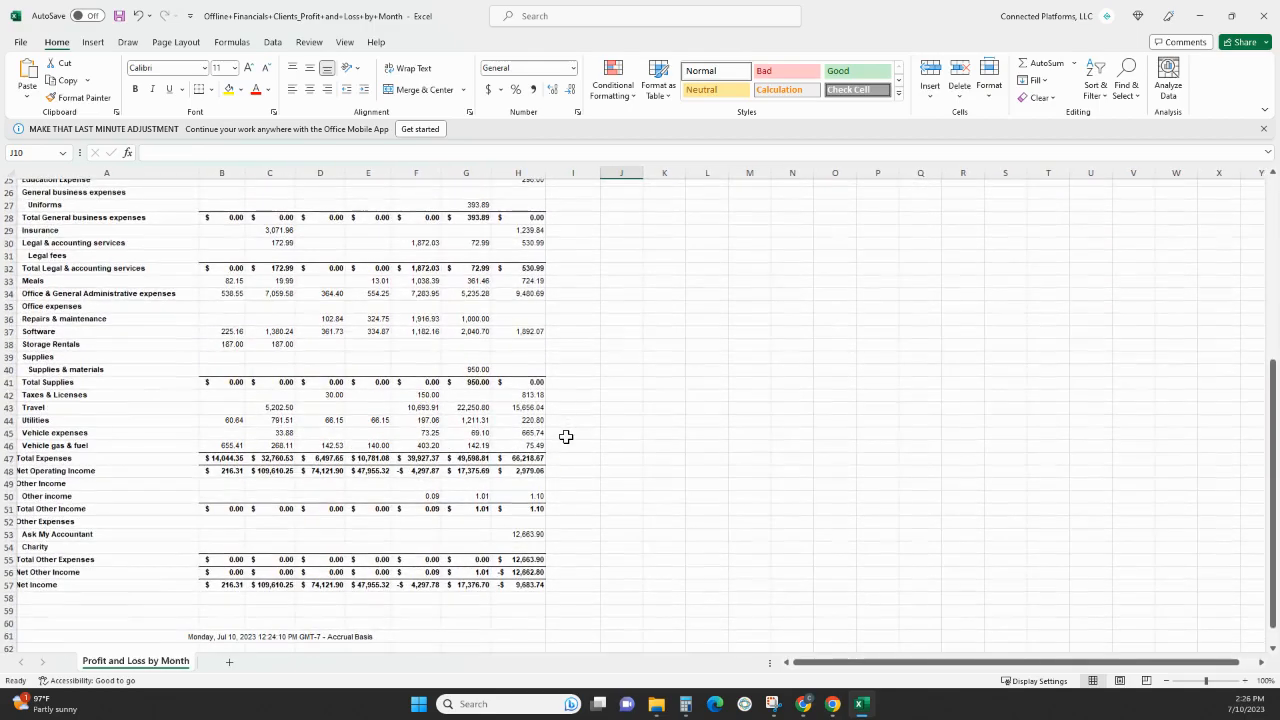
mouse_move(47, 465)
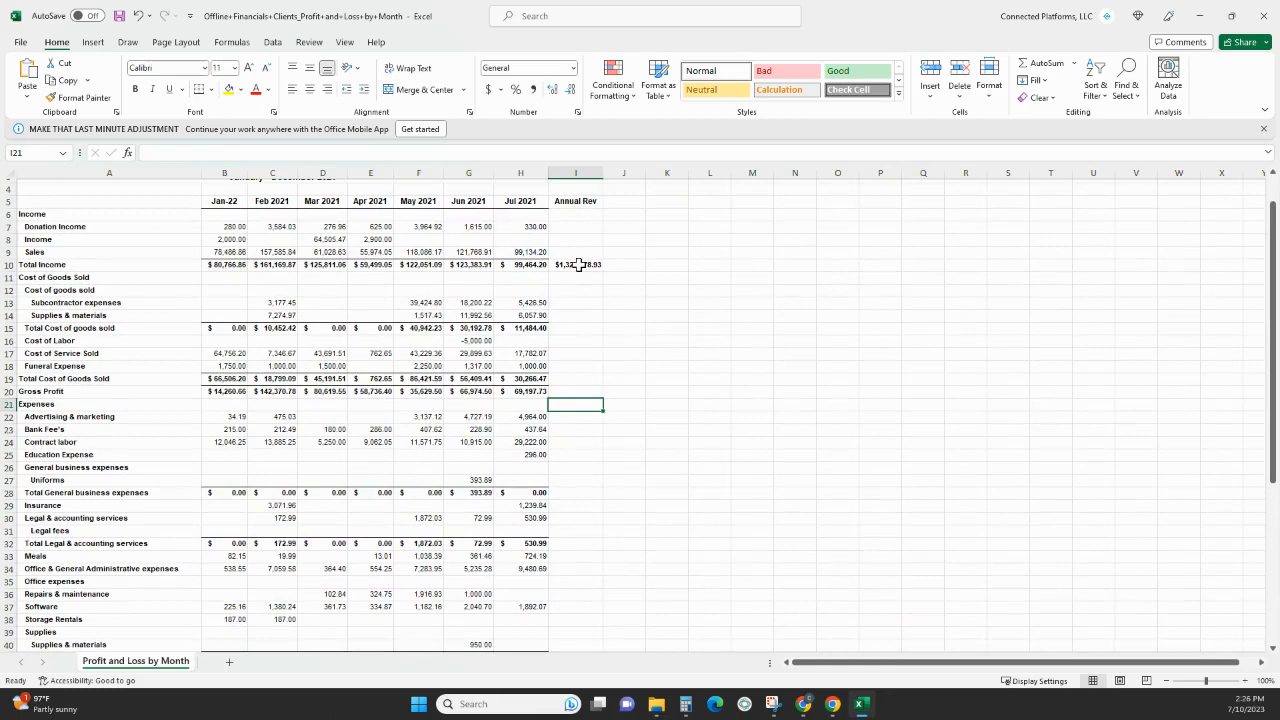
Copy the I10 revenue formula into I47 for a $376,848.79 expense projection.
left_click(575, 264)
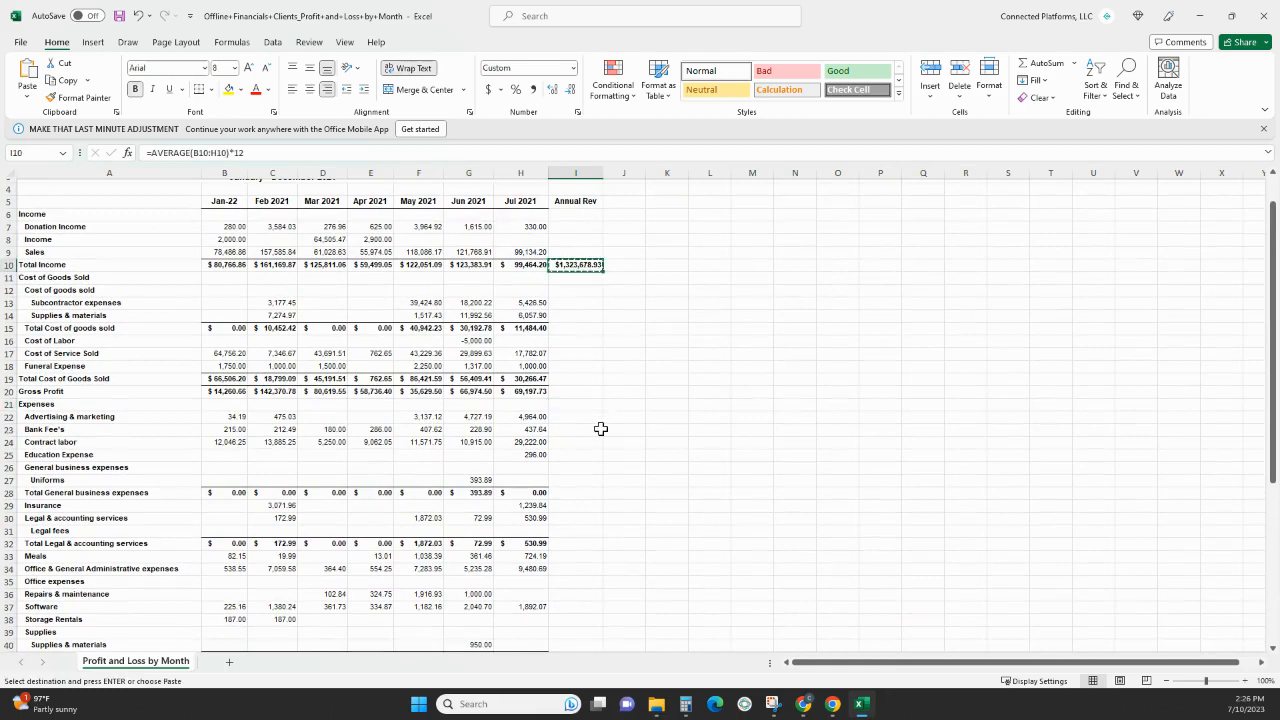
scroll("down", 3)
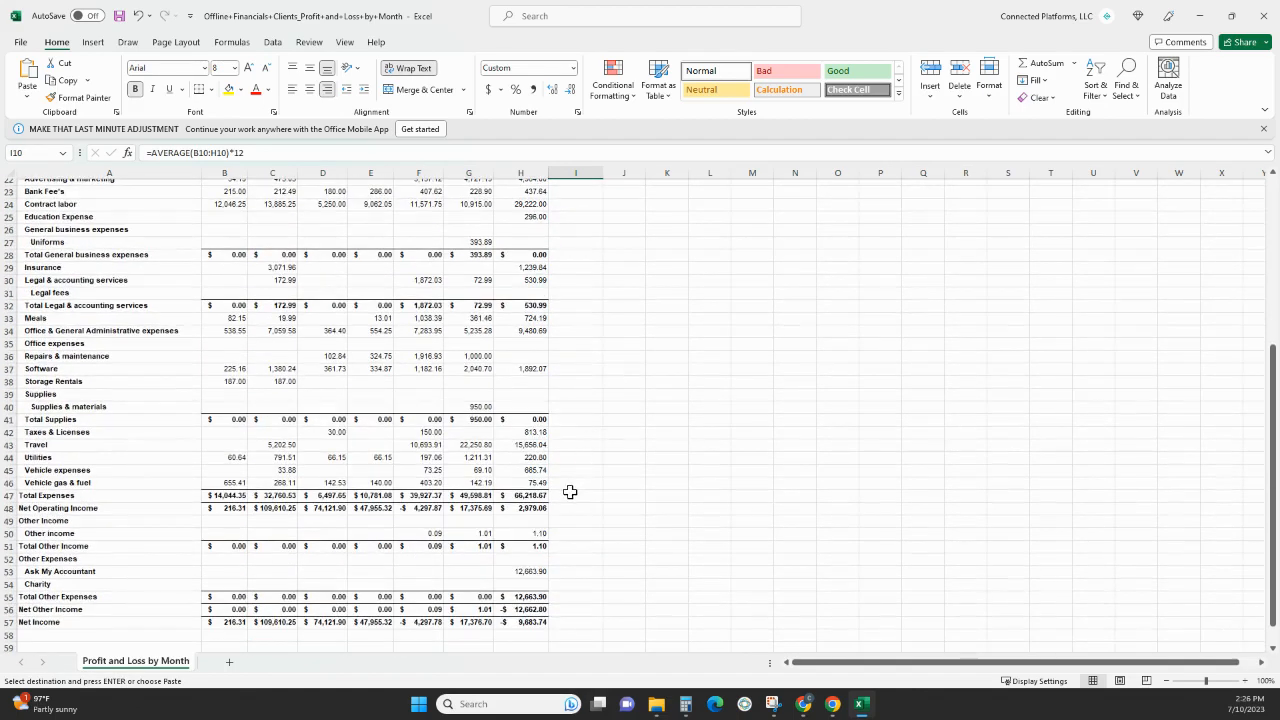
left_click(575, 494)
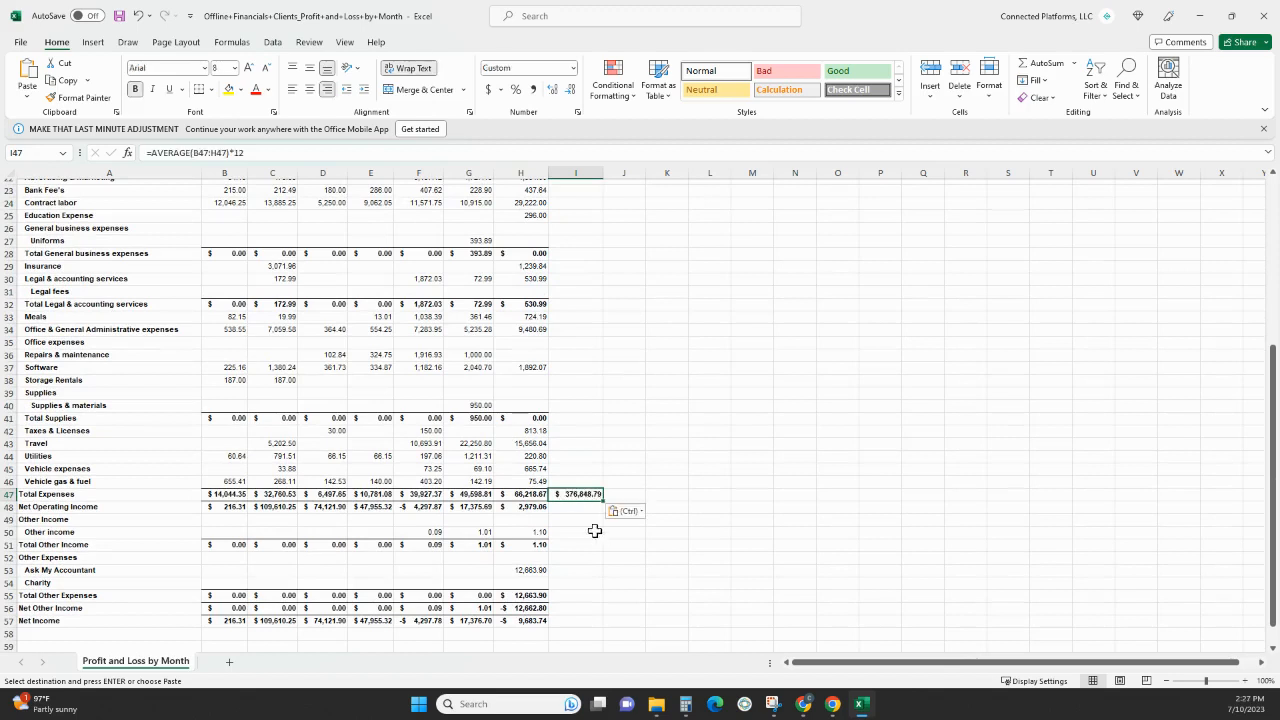
mouse_move(583, 519)
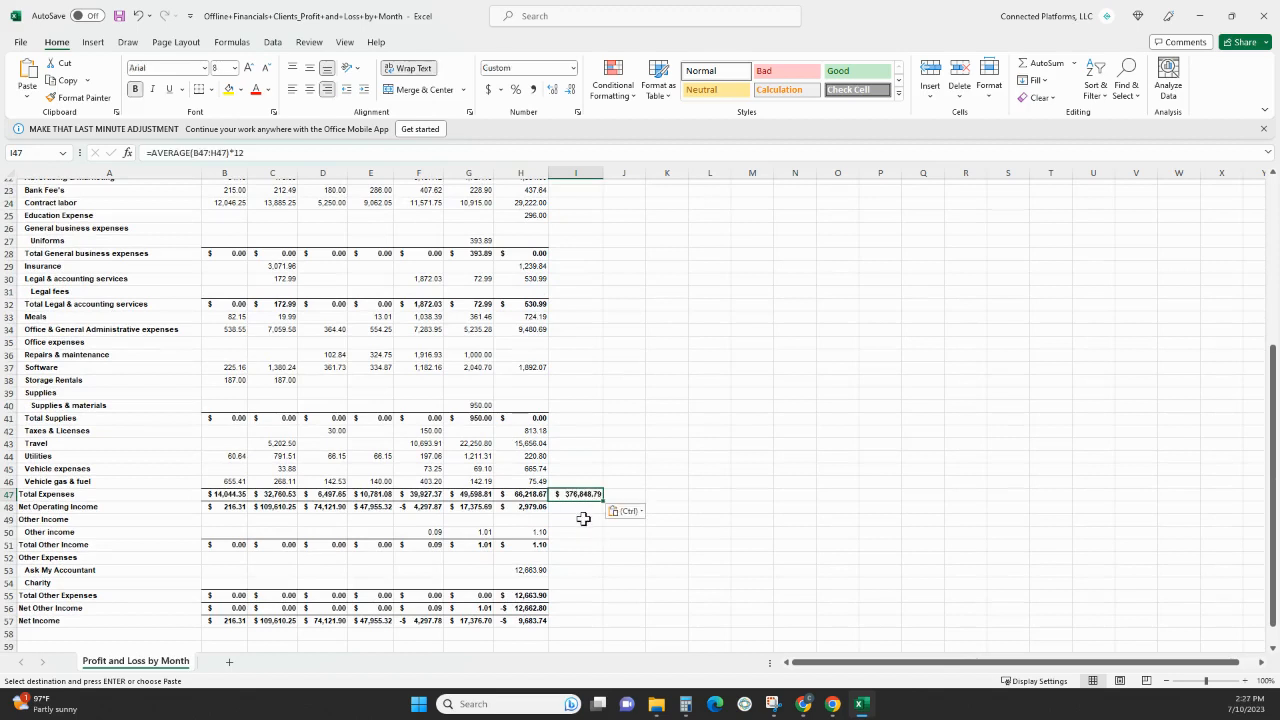
mouse_move(405, 270)
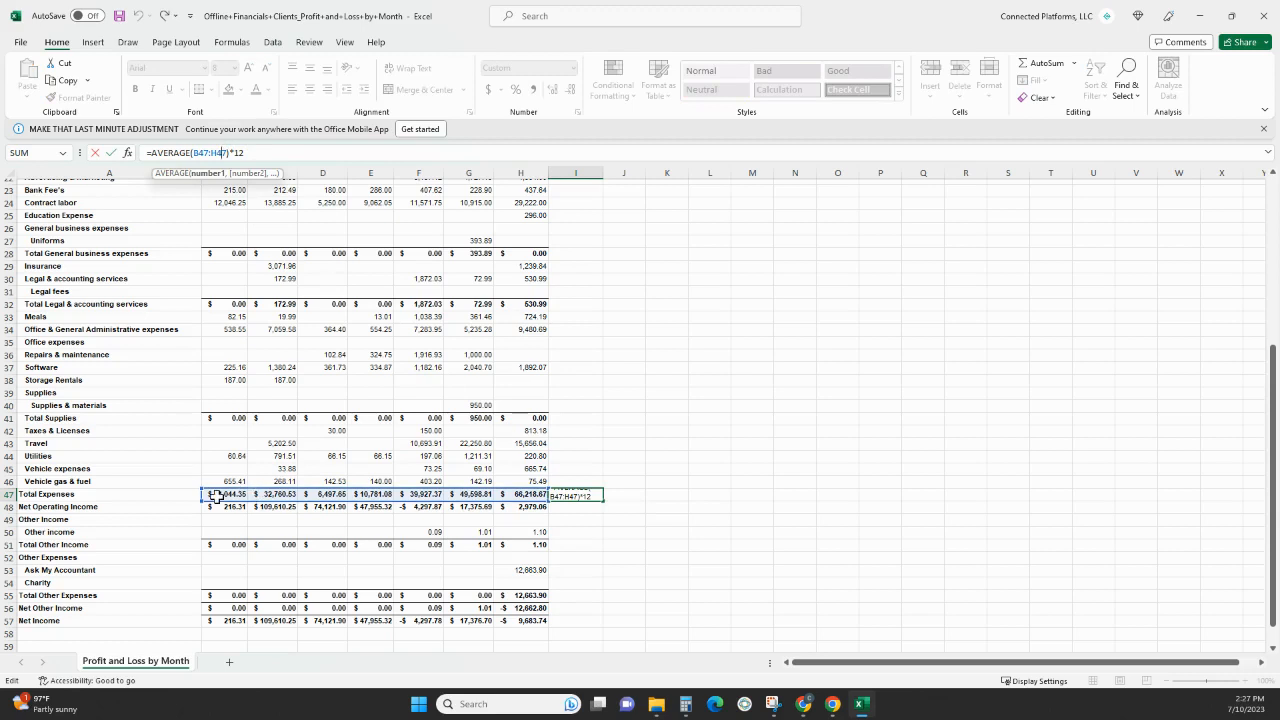
mouse_move(237, 191)
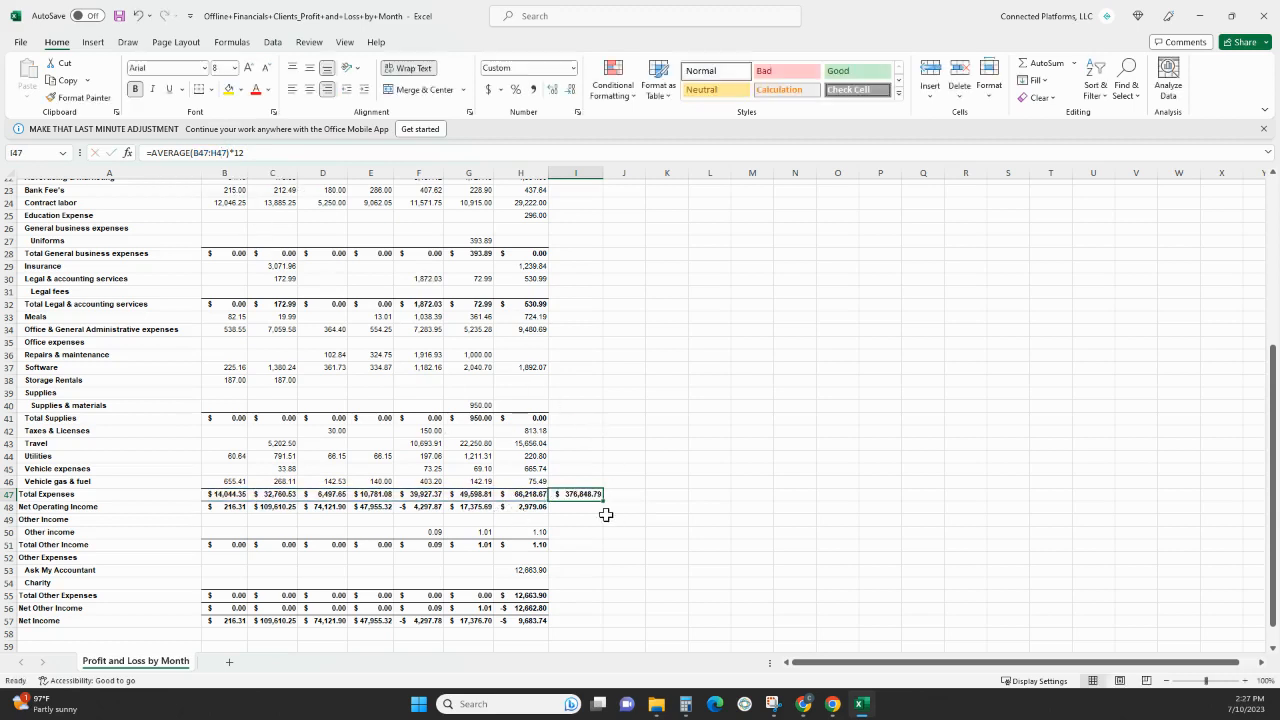
Type 'Annual exp' in J47 beside the expense projection.
left_click(624, 493)
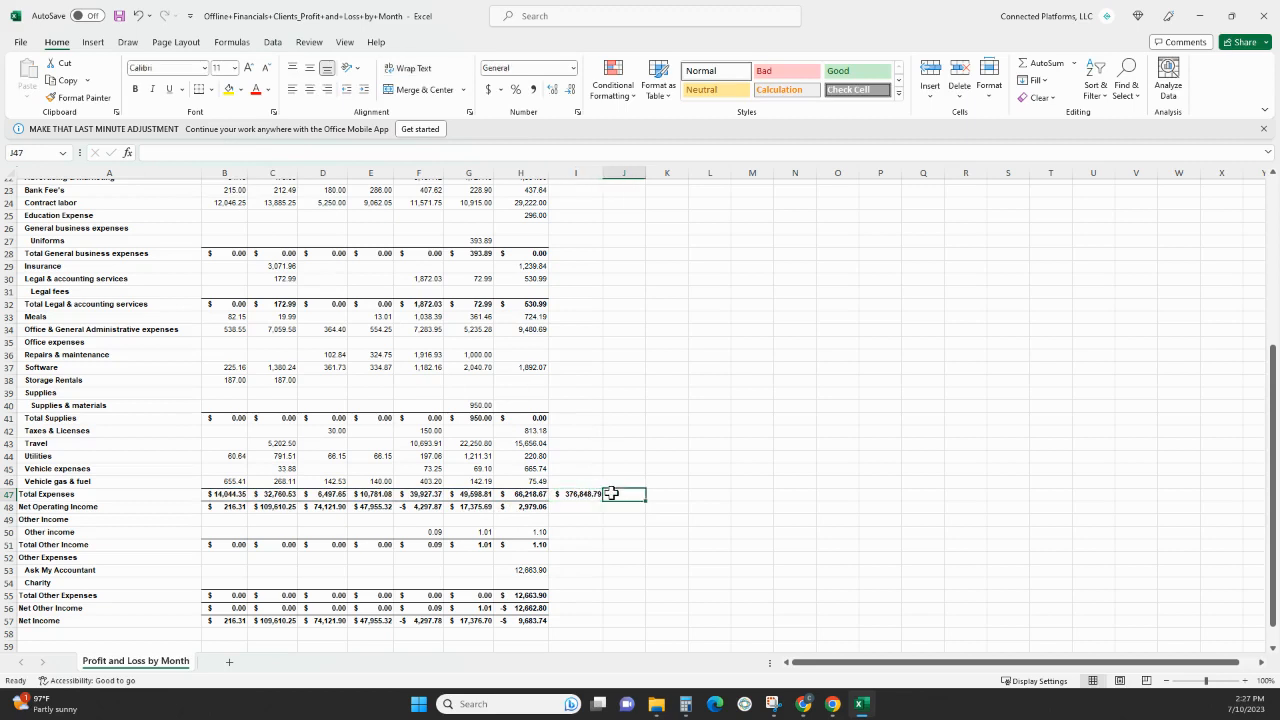
type("Annual re")
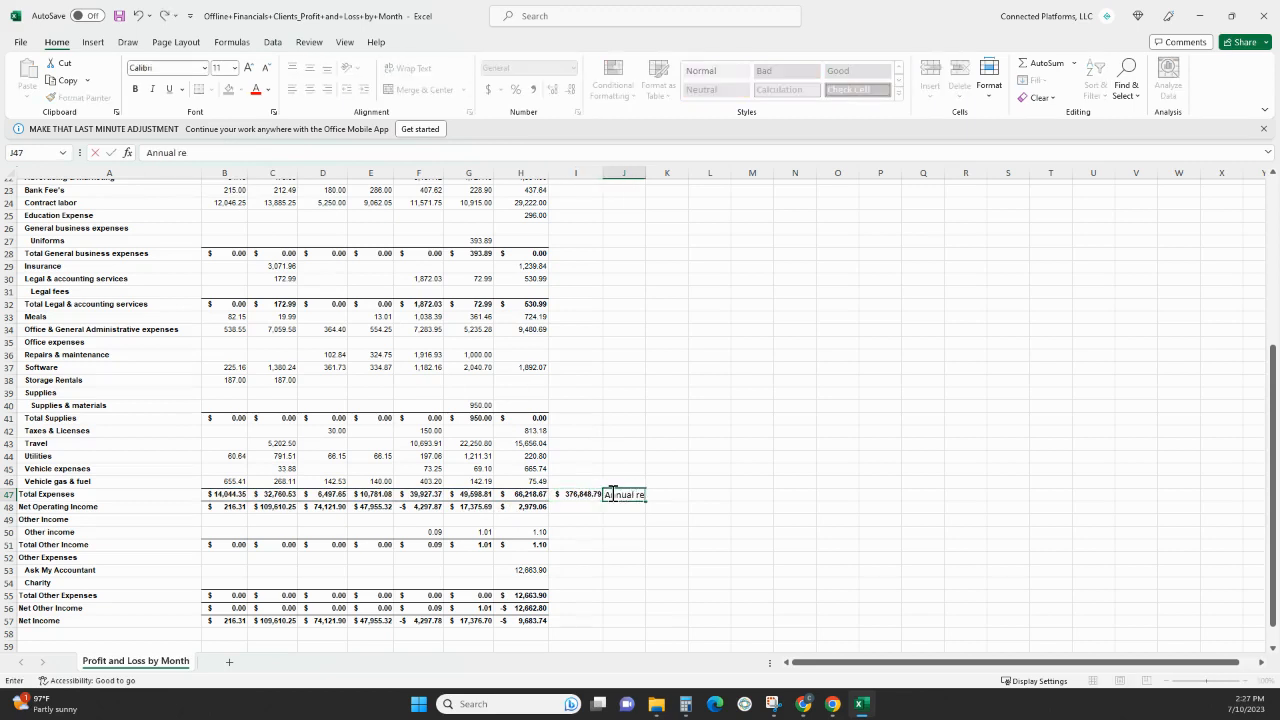
type("Annual exp")
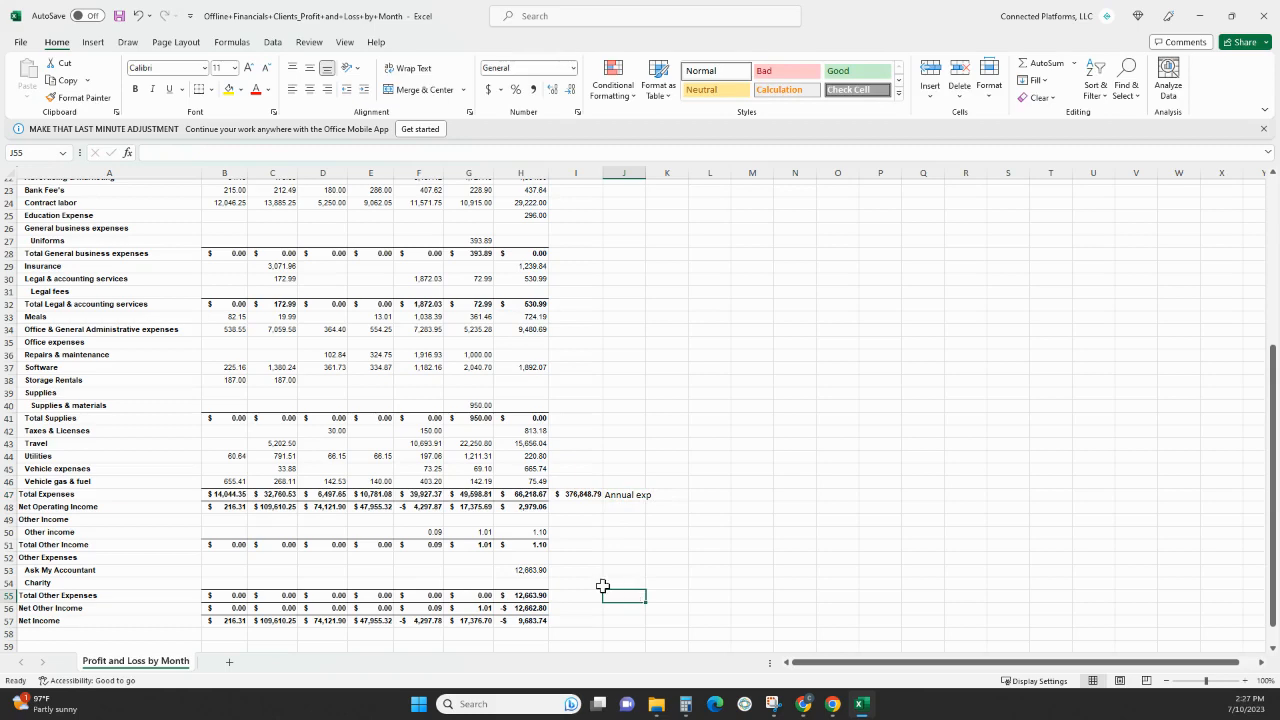
scroll("down", 3)
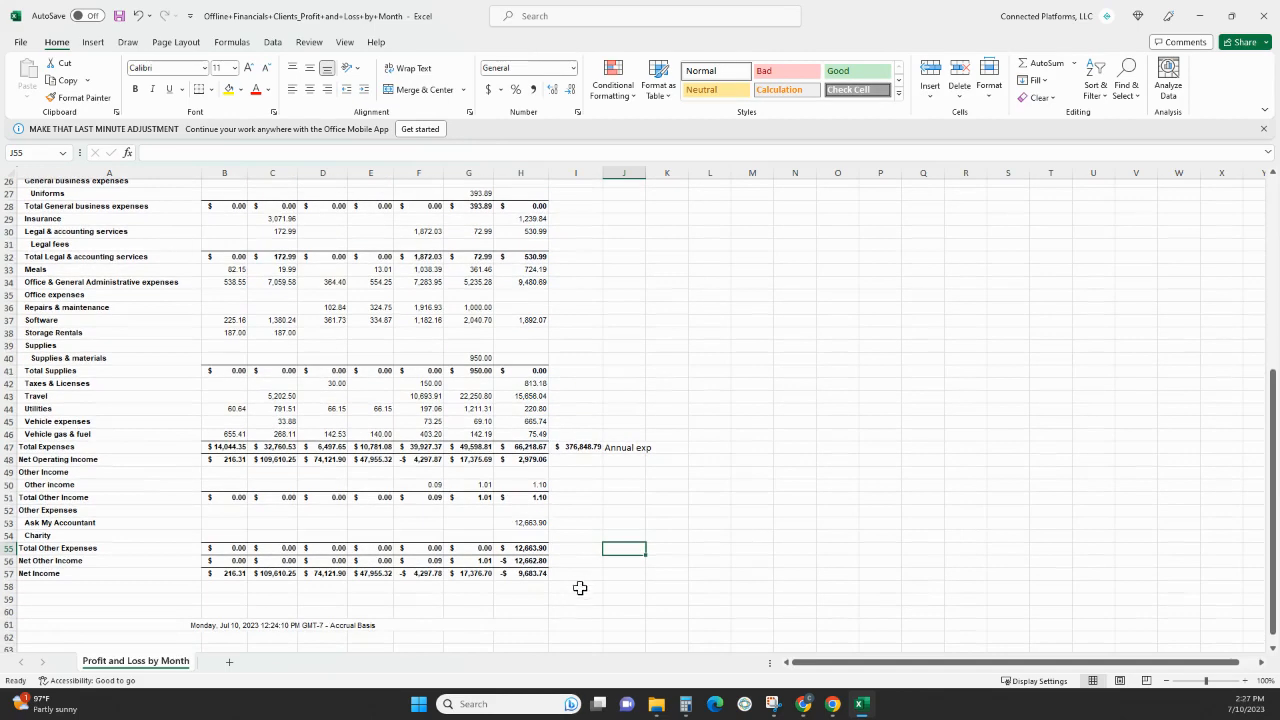
left_click(575, 560)
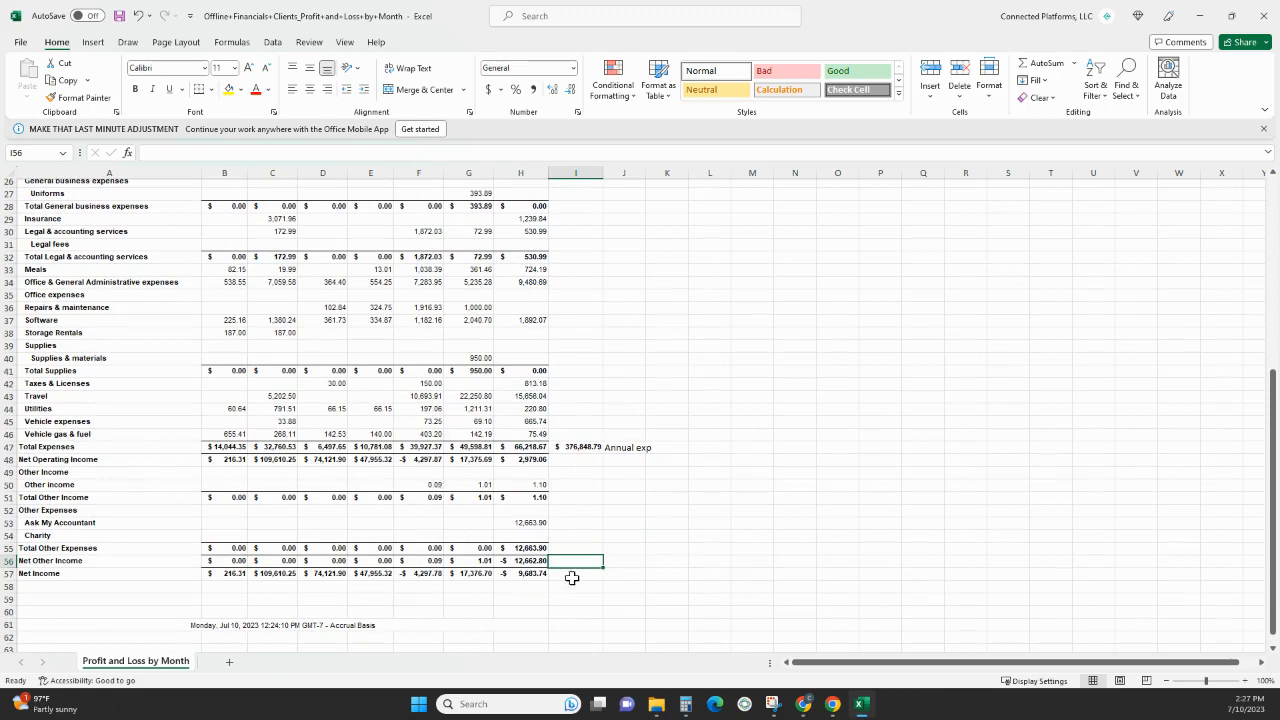
Enter =I10-I47 in I57 for a $946,830.14 projected net income.
type("=")
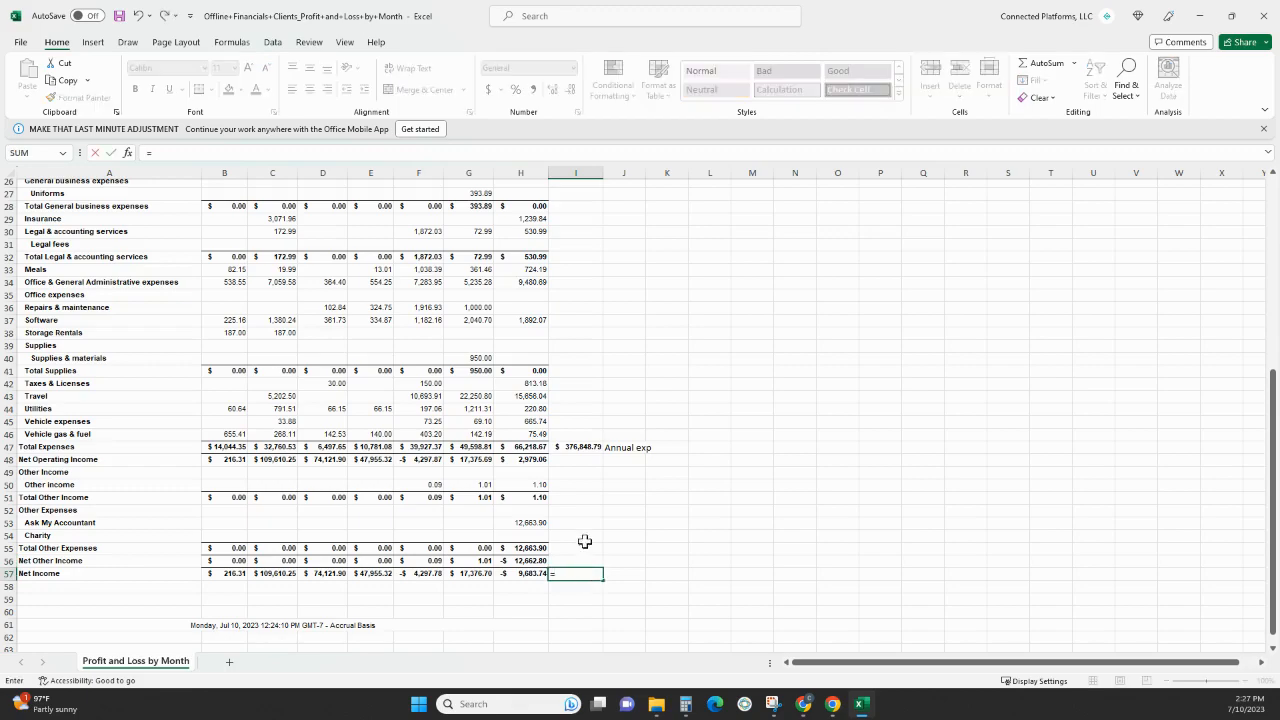
scroll("up", 3)
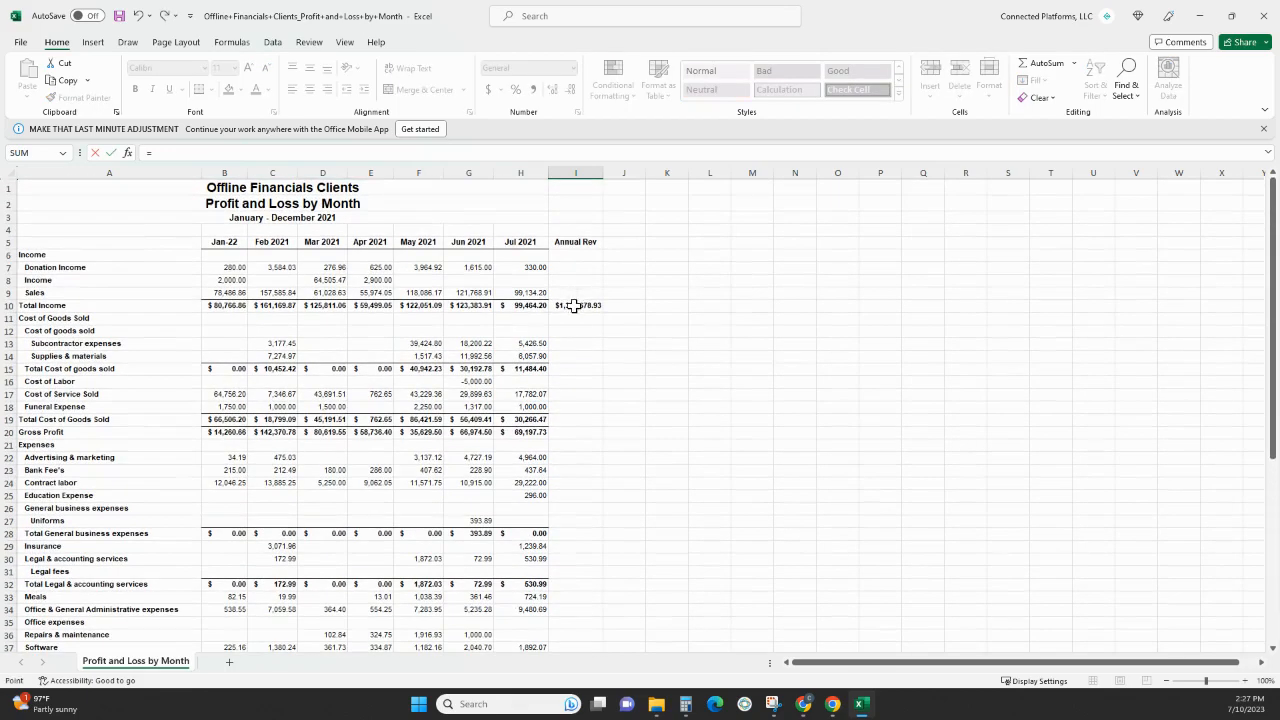
scroll("down", 3)
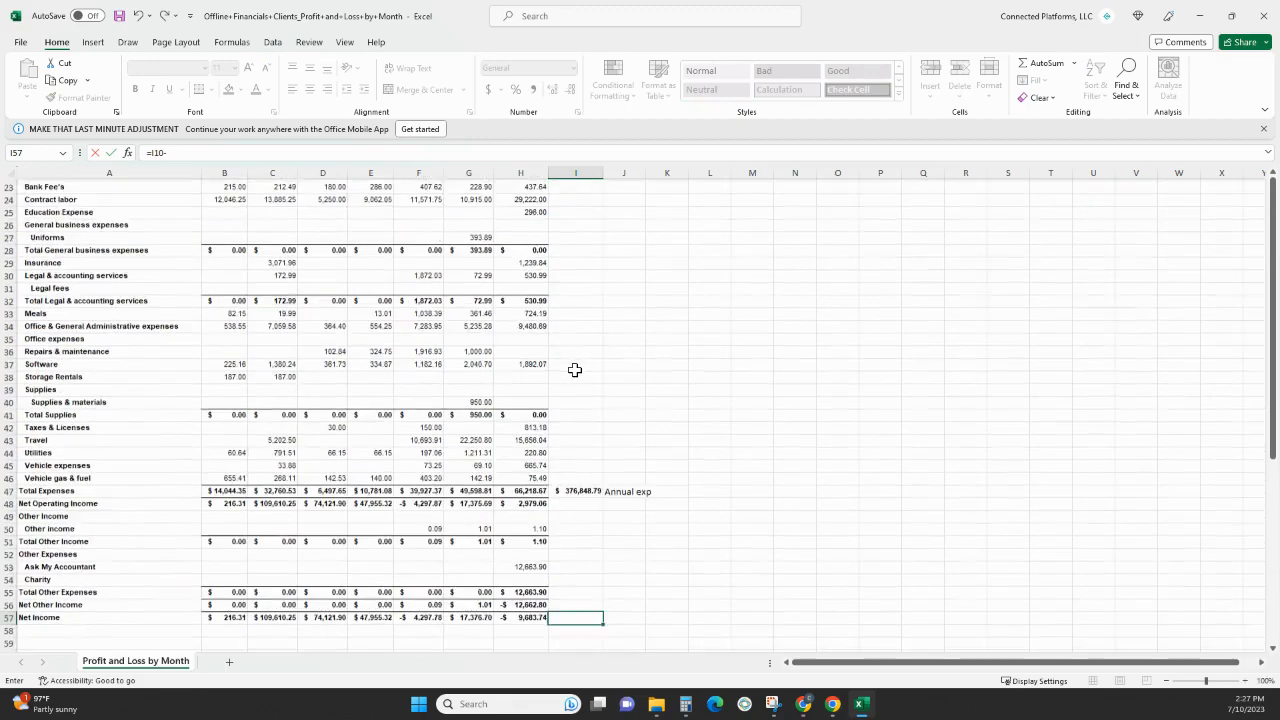
scroll("down", 3)
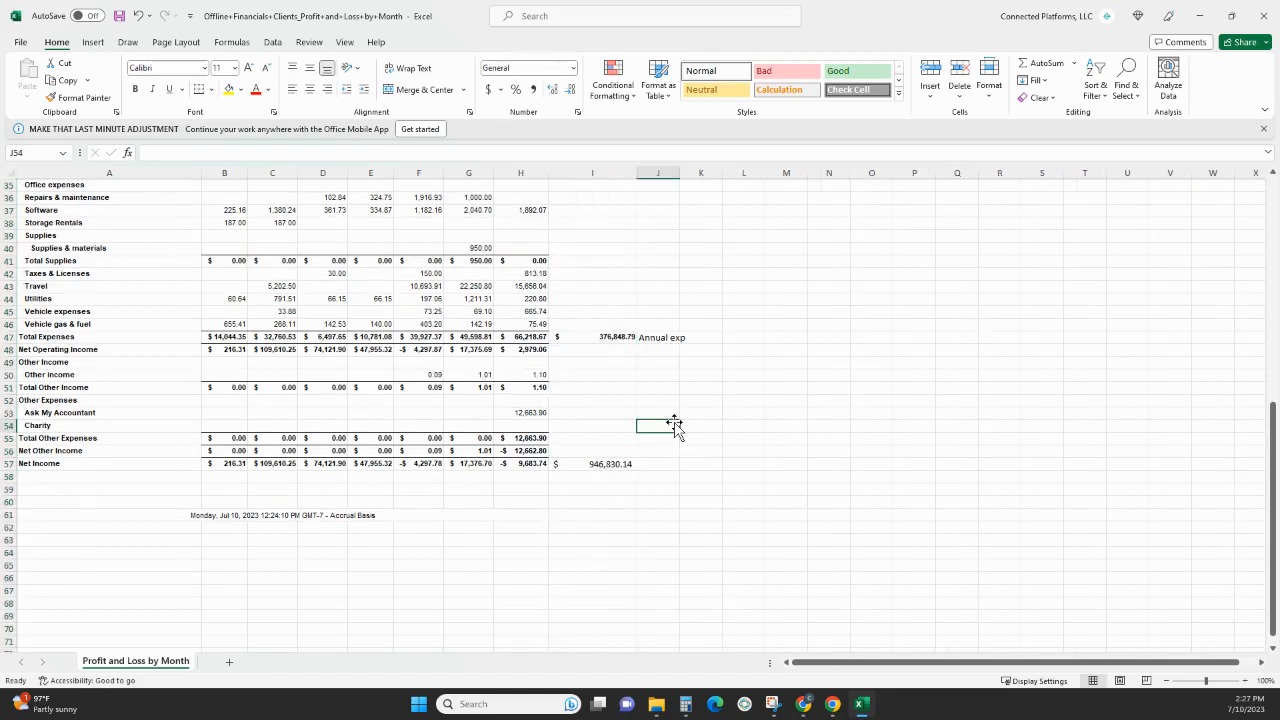
mouse_move(688, 538)
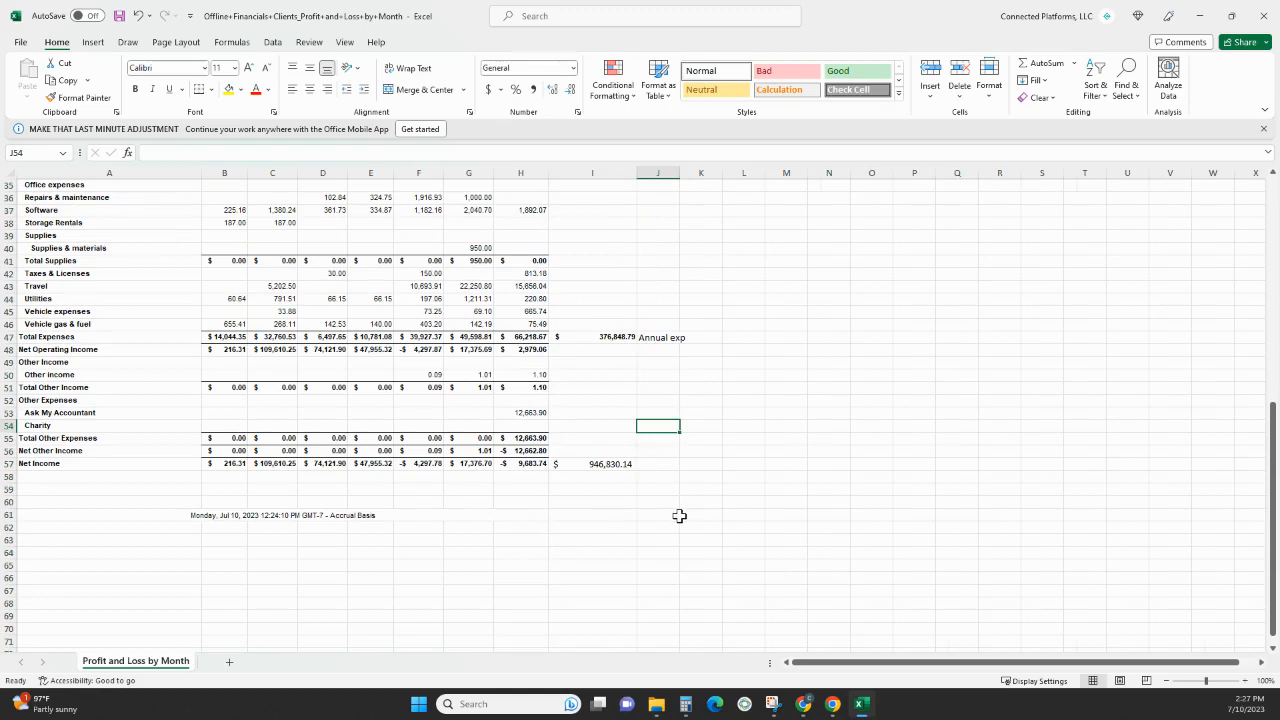
mouse_move(680, 510)
type("=I57")
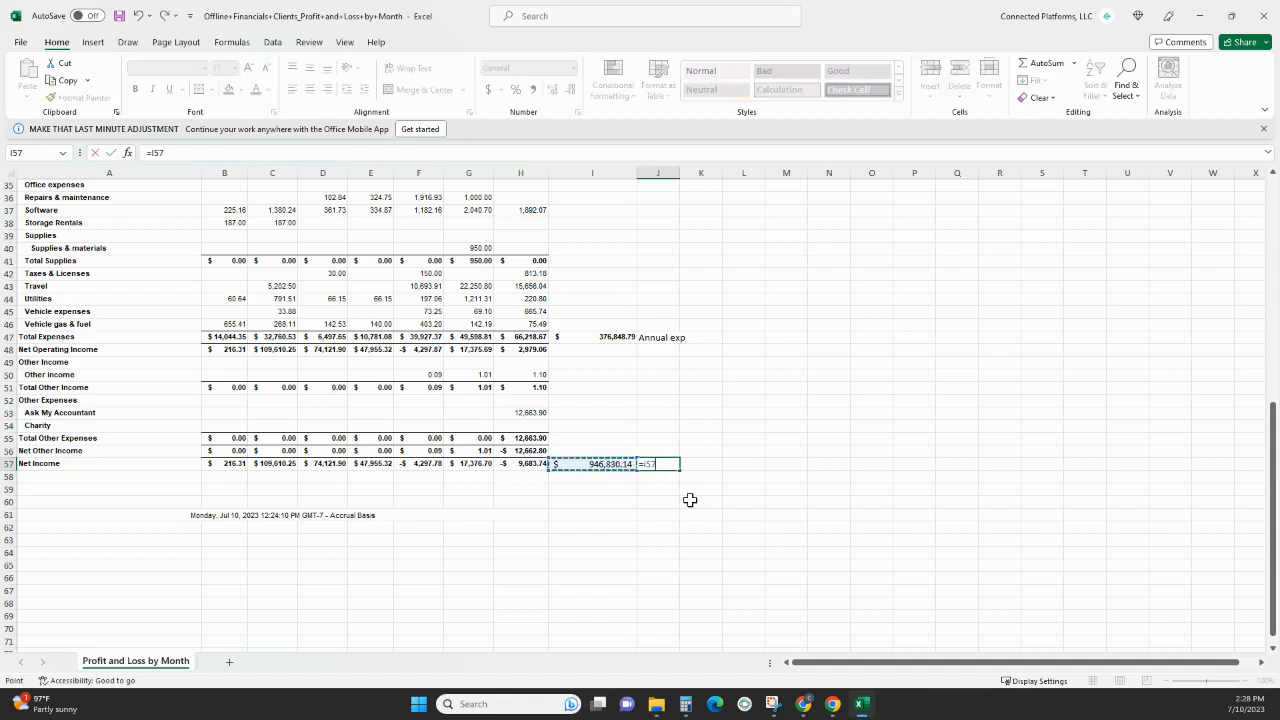
mouse_move(646, 478)
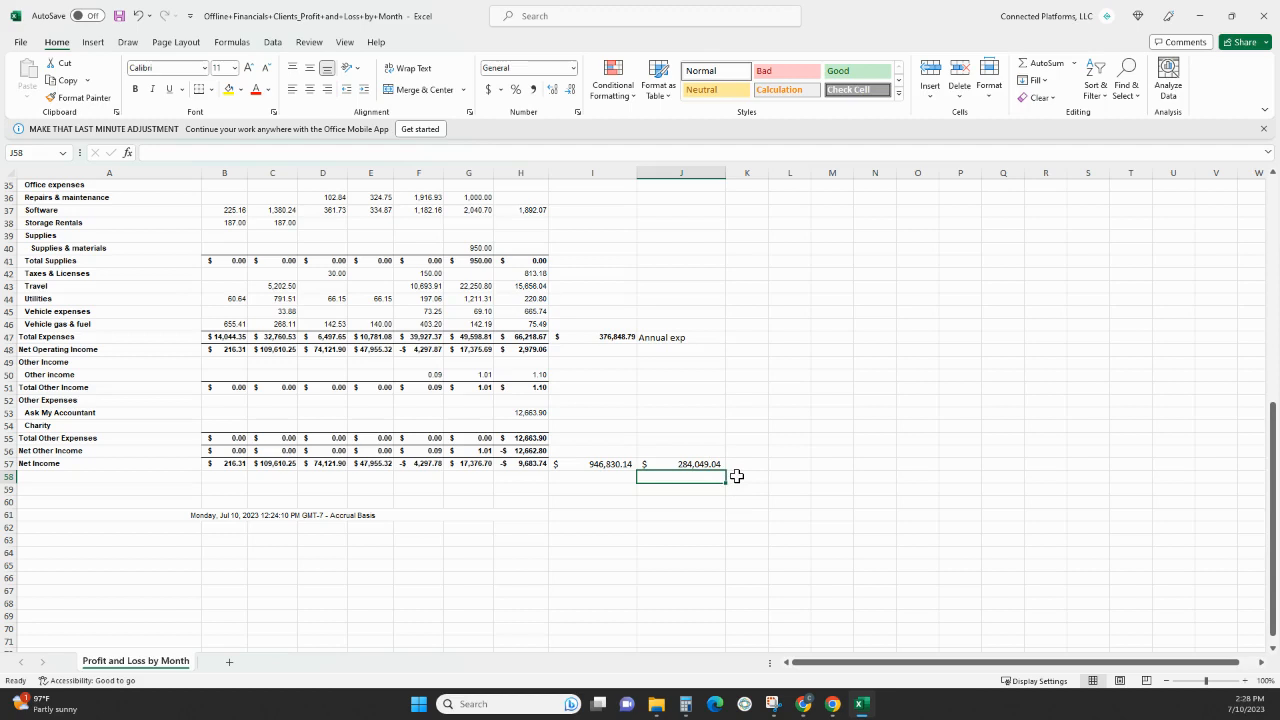
Type the 'Taxes owed' label in K57 beside the $284,049.04 tax estimate.
left_click(747, 463)
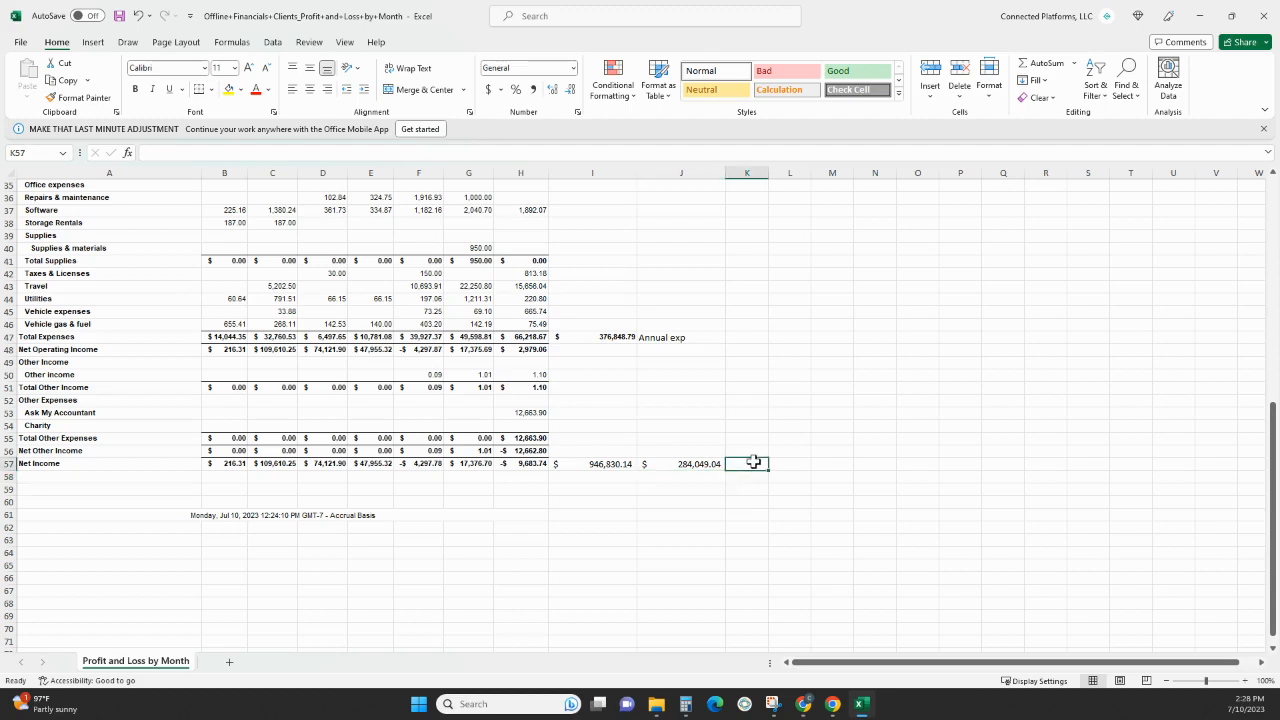
type("Taxes owe")
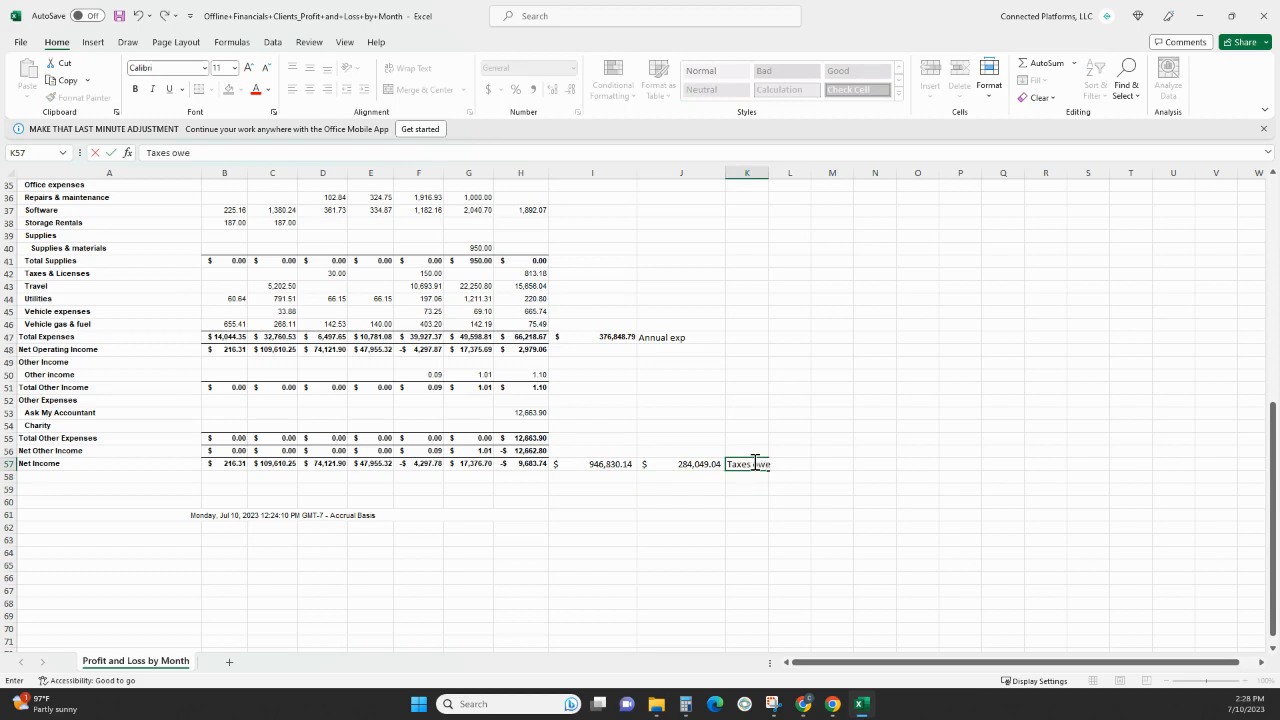